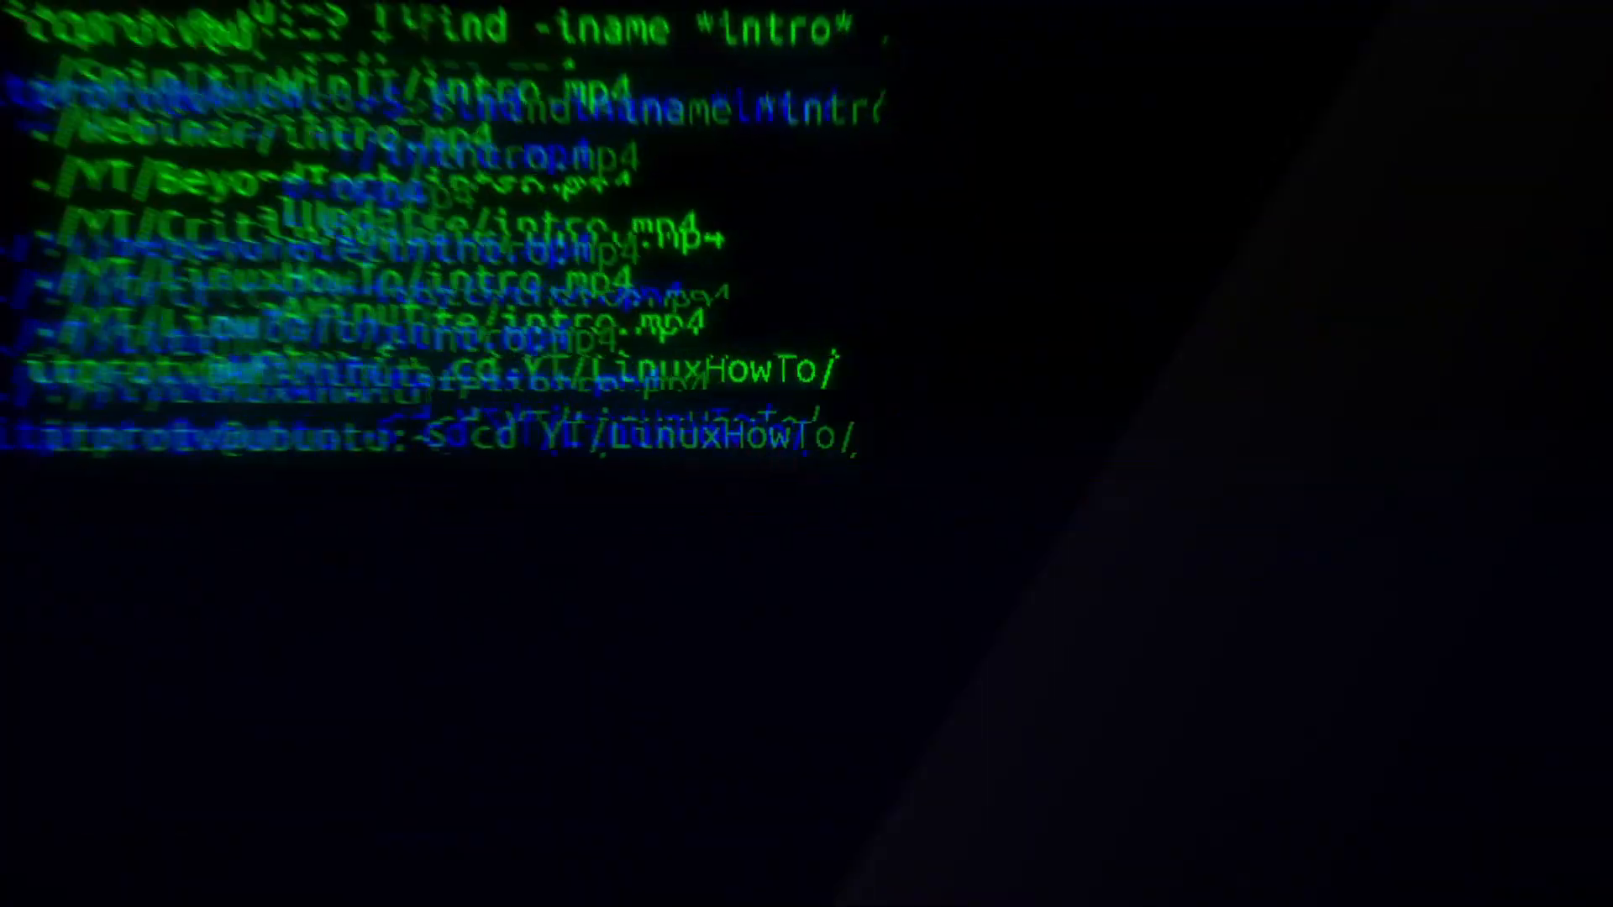
# - Download minecraft_server.1.15.2.jar from Minecraft.net and save it as server.jar
pyautogui.write('xdg')
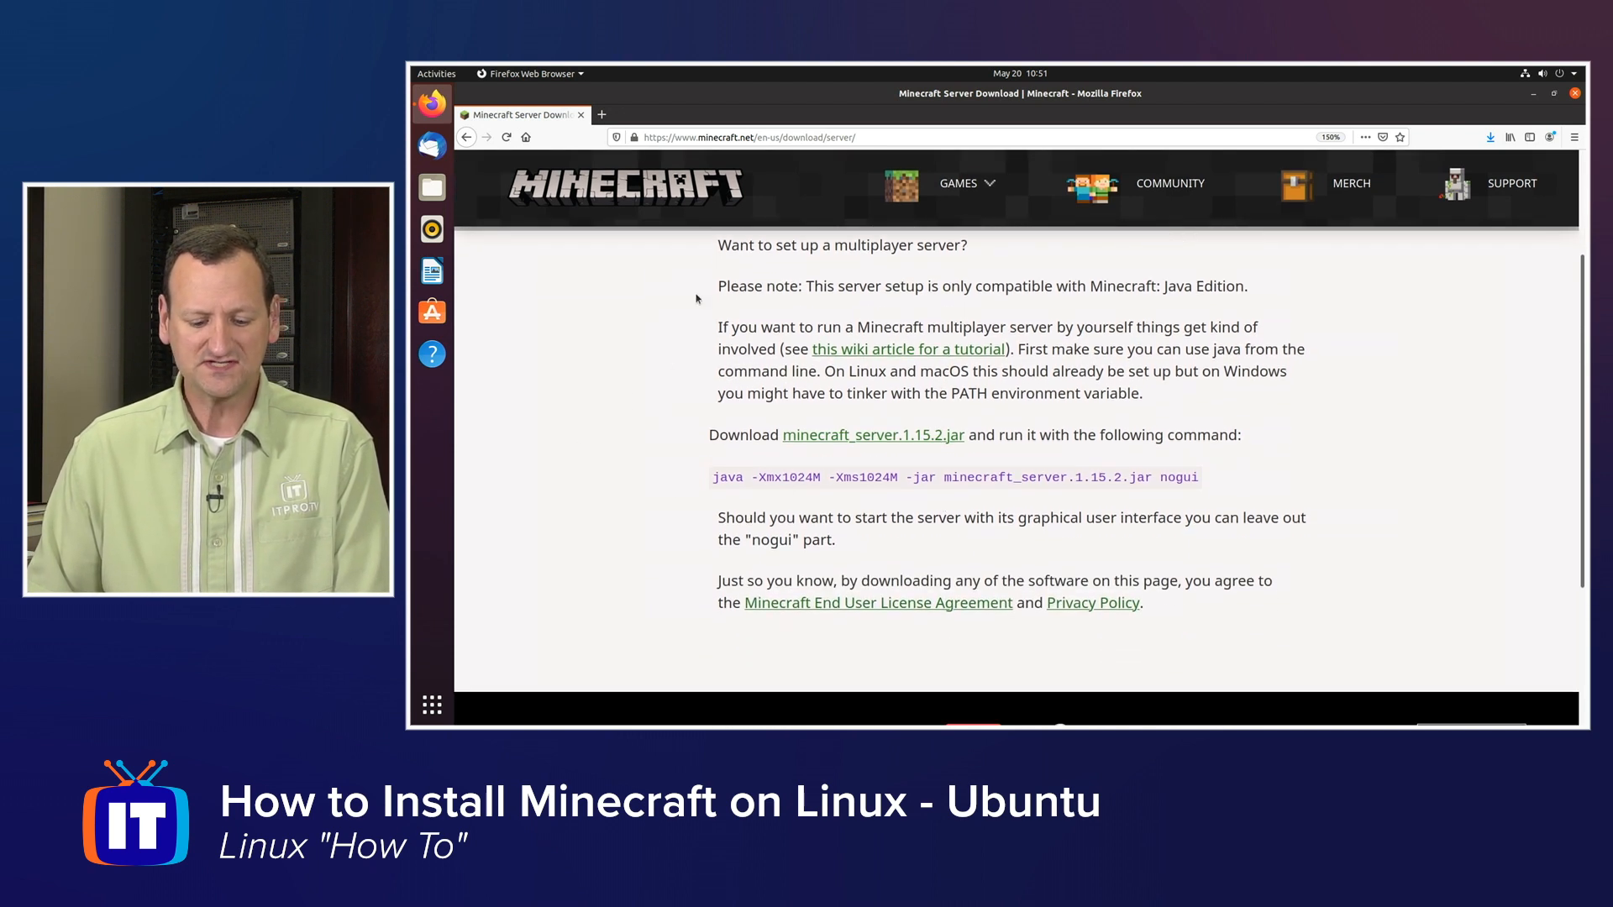
pyautogui.doubleClick(724, 434)
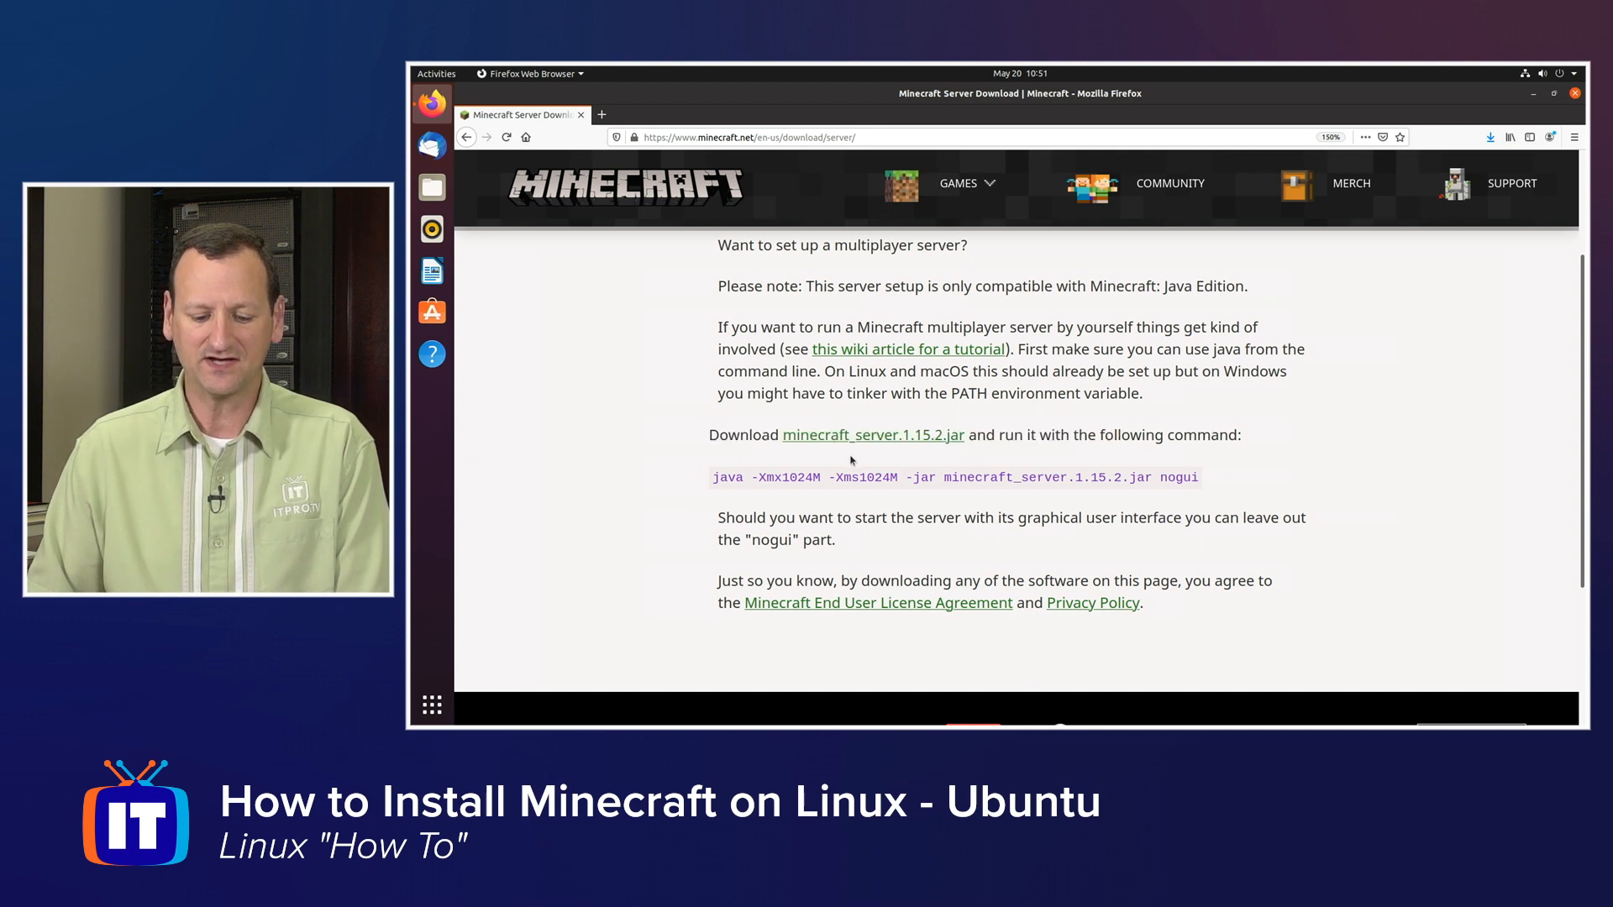
pyautogui.doubleClick(872, 434)
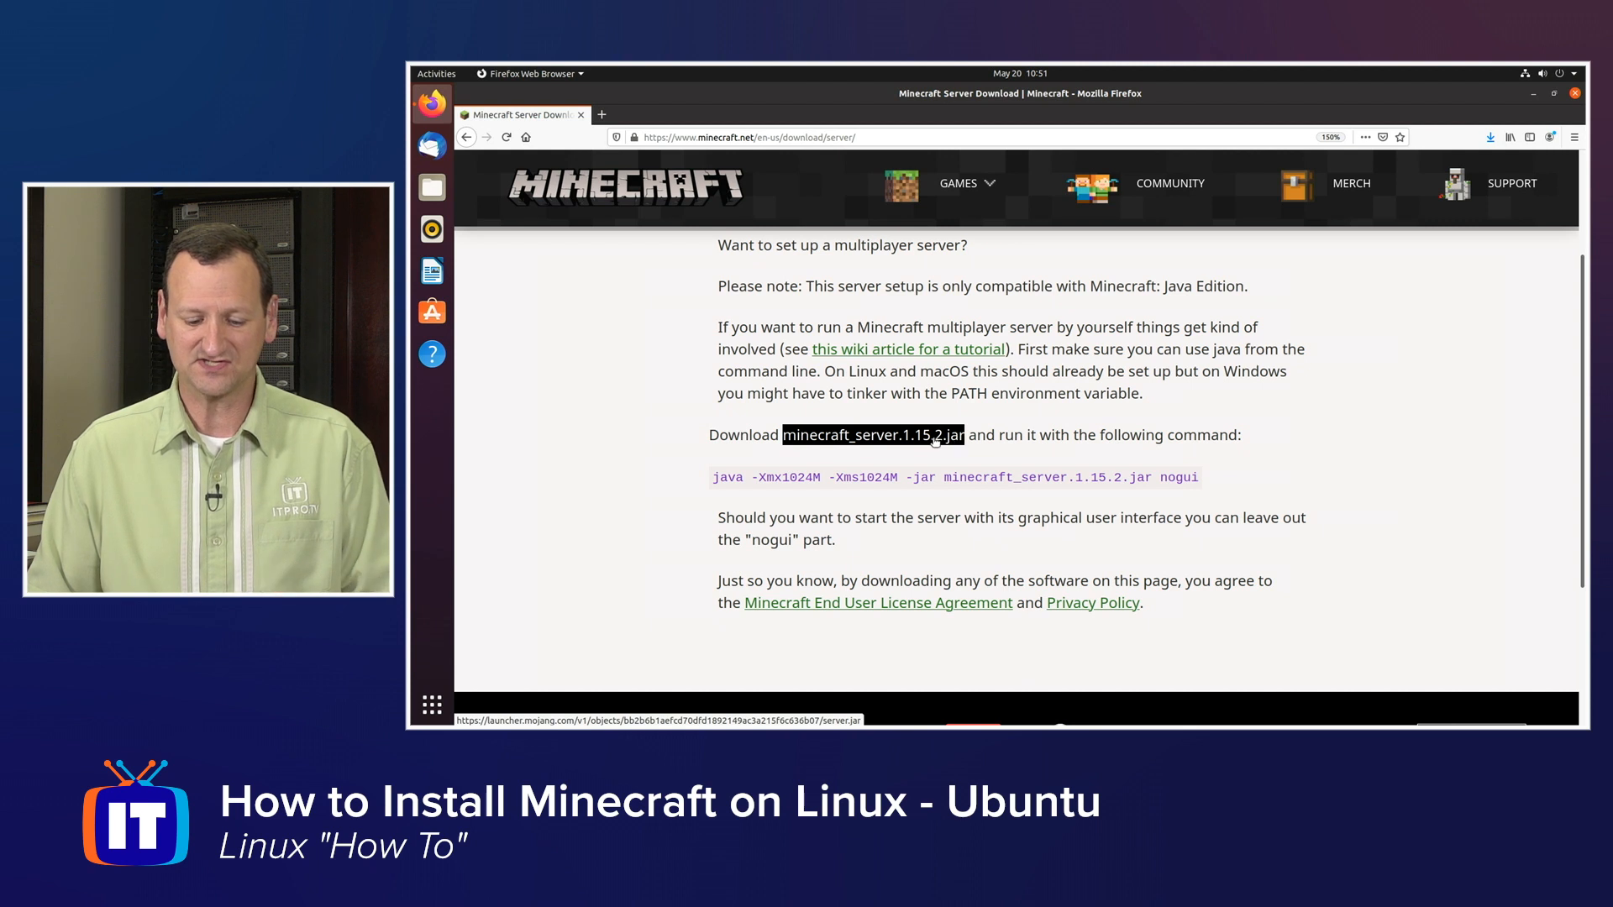
pyautogui.click(866, 434)
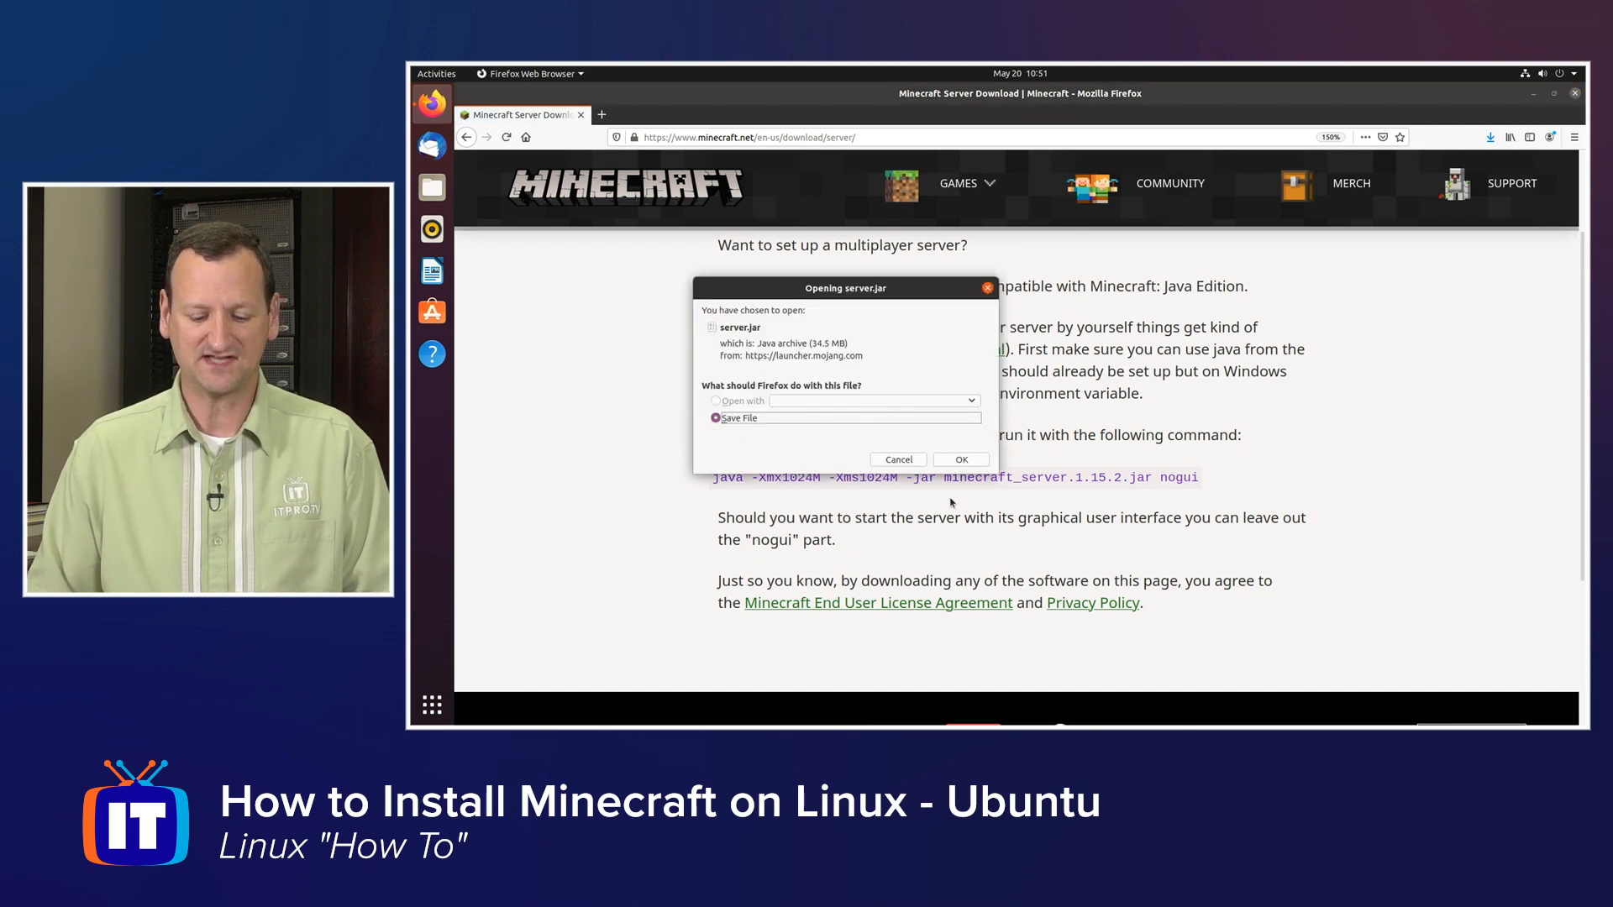
pyautogui.click(896, 458)
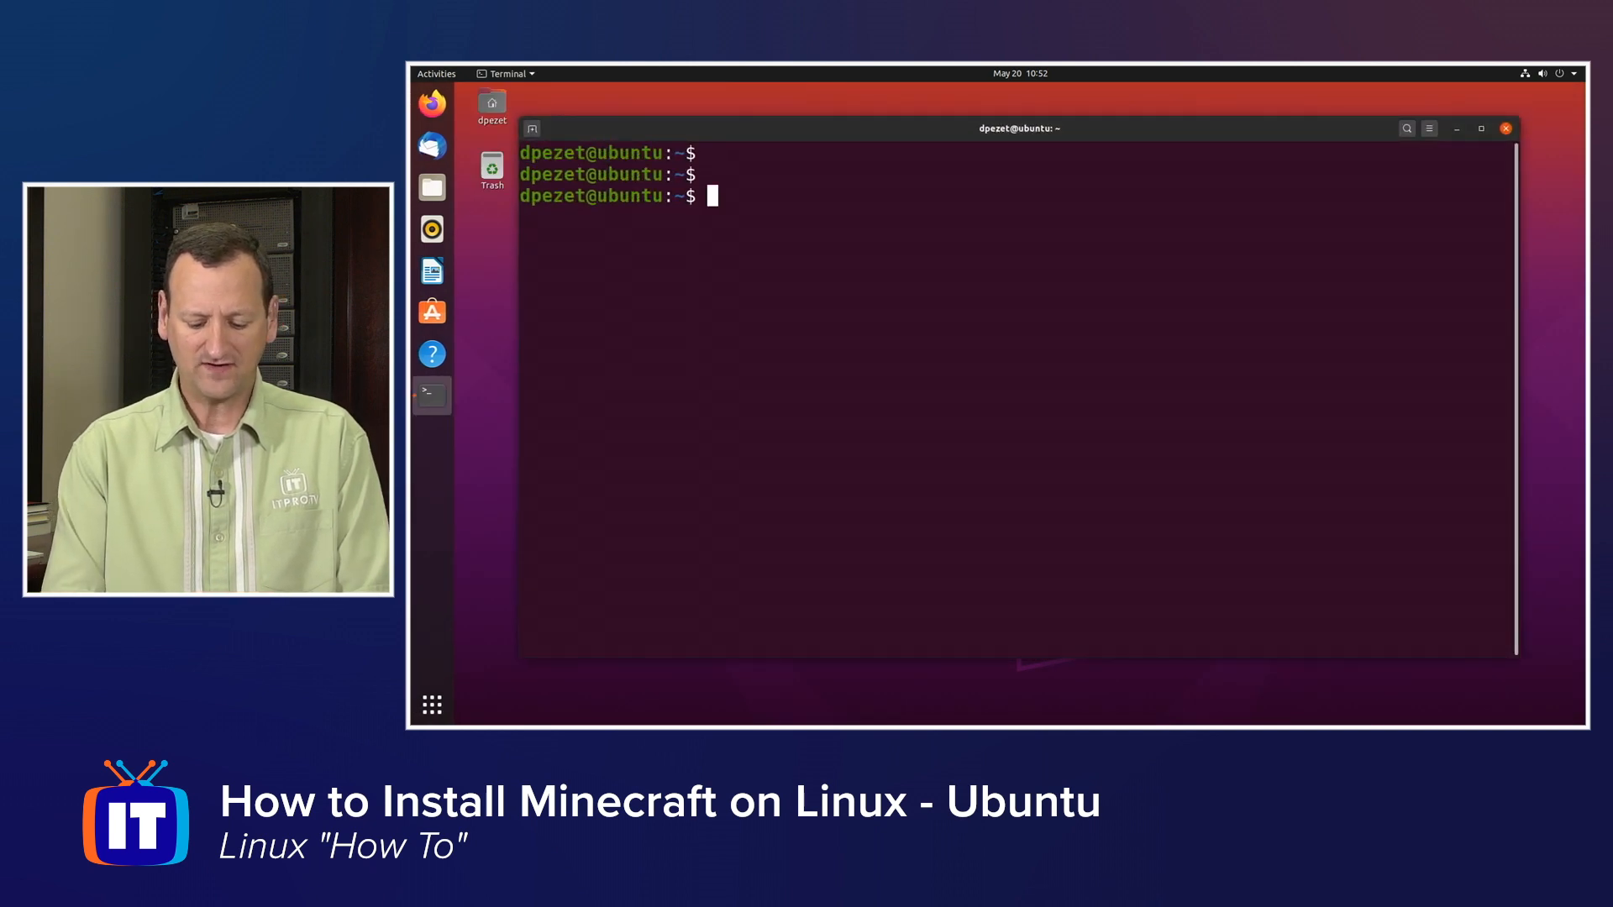
# - Change into the Downloads folder and list its contents to confirm server.jar
pyautogui.write('cd Downloads')
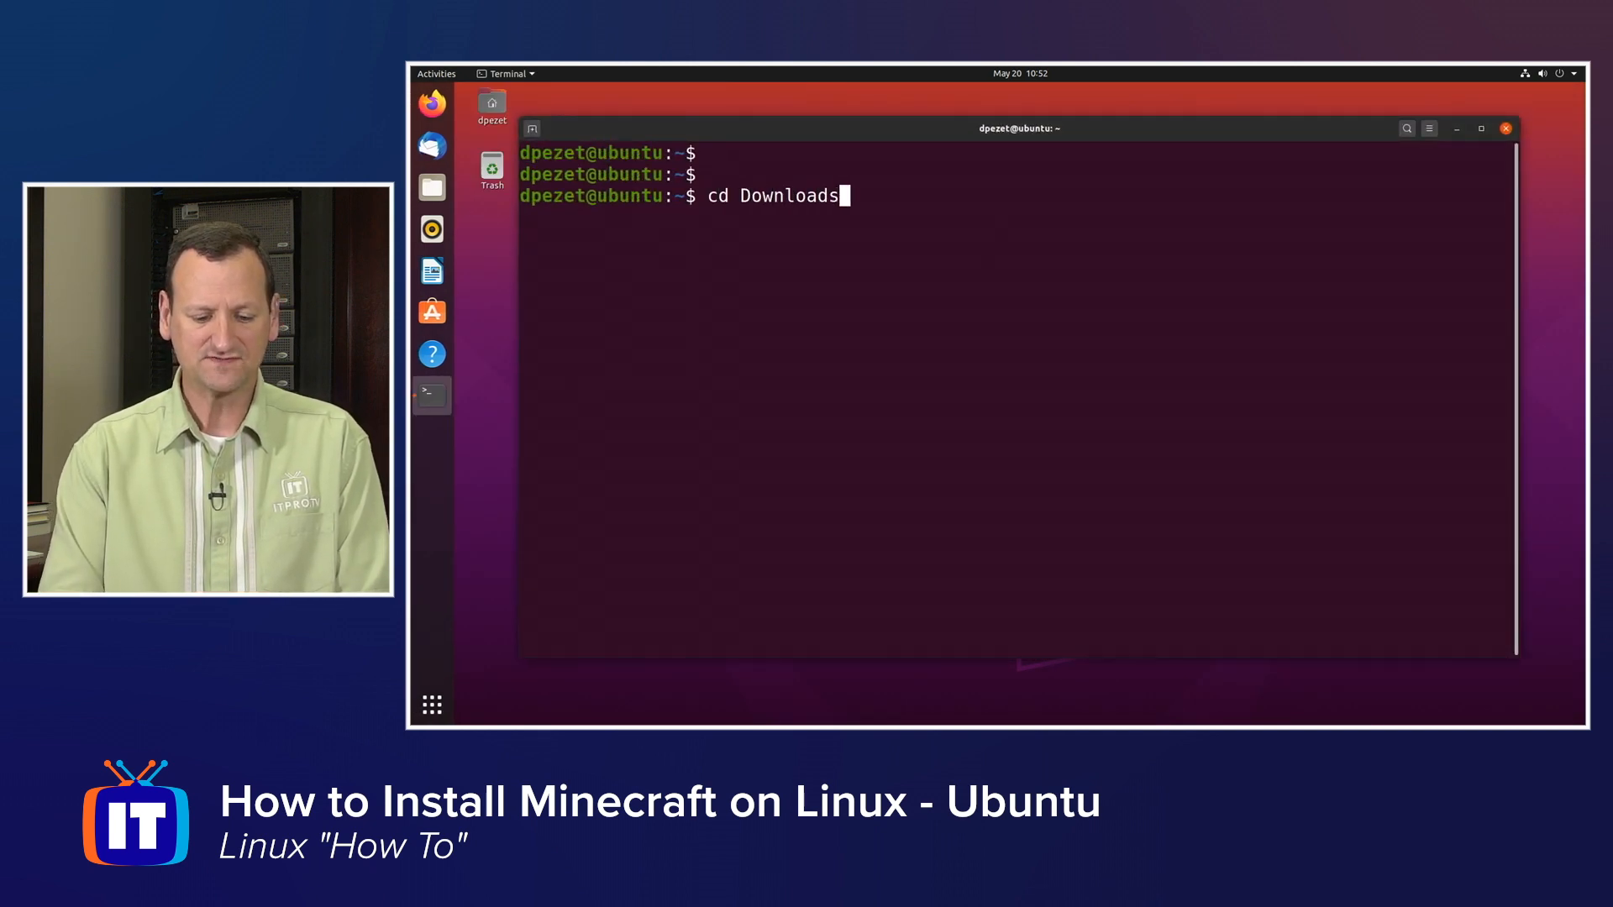
pyautogui.write('ls')
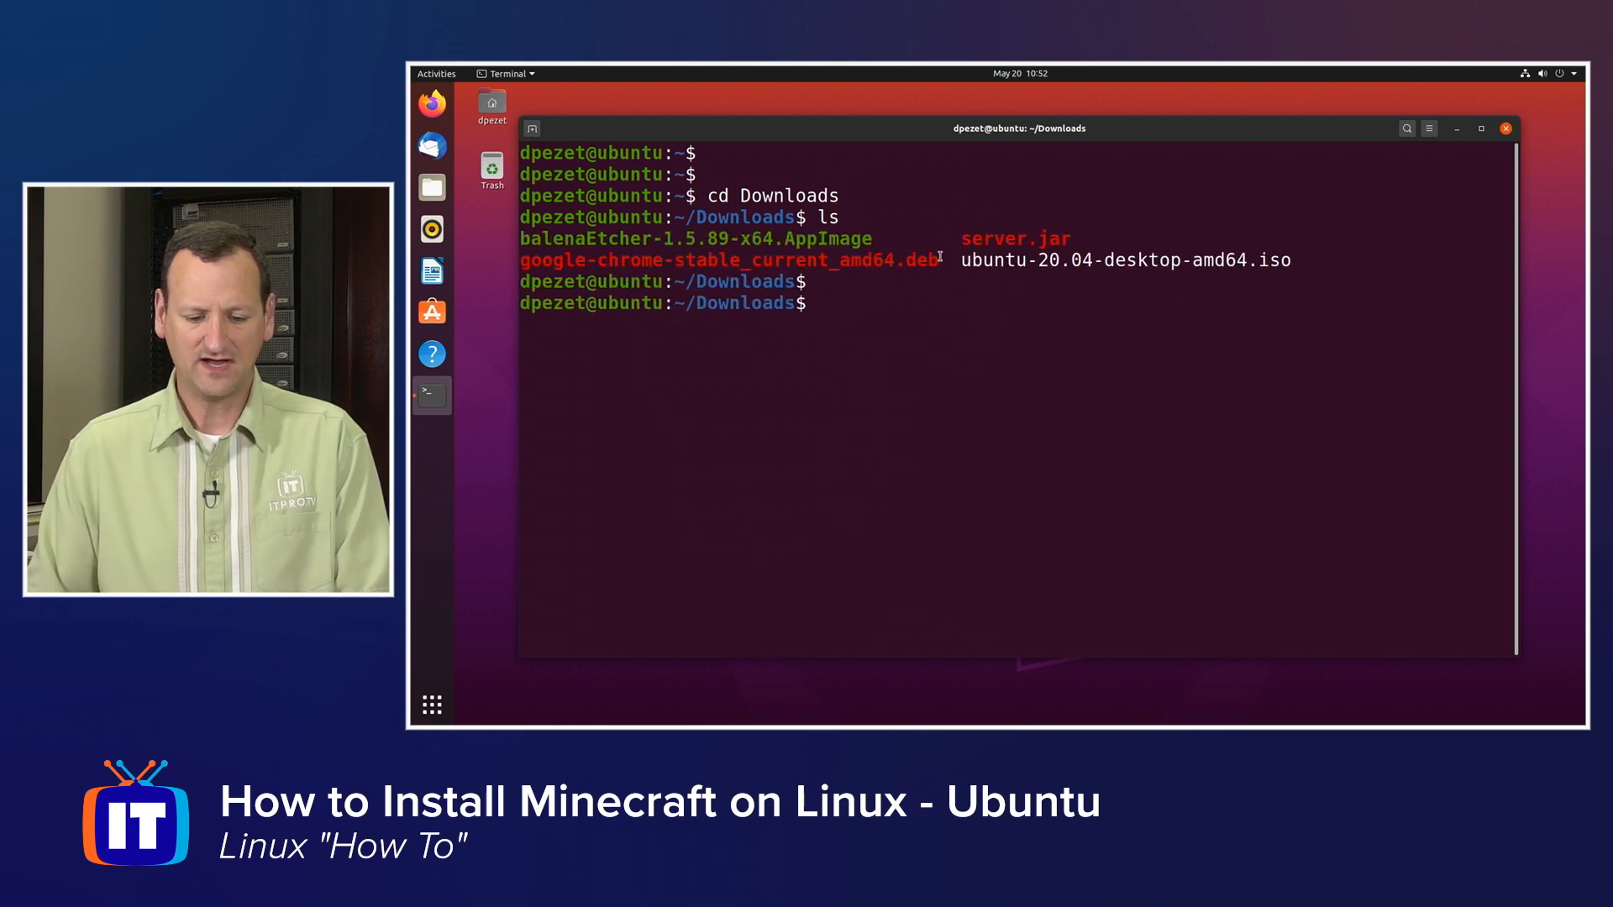
pyautogui.doubleClick(1013, 238)
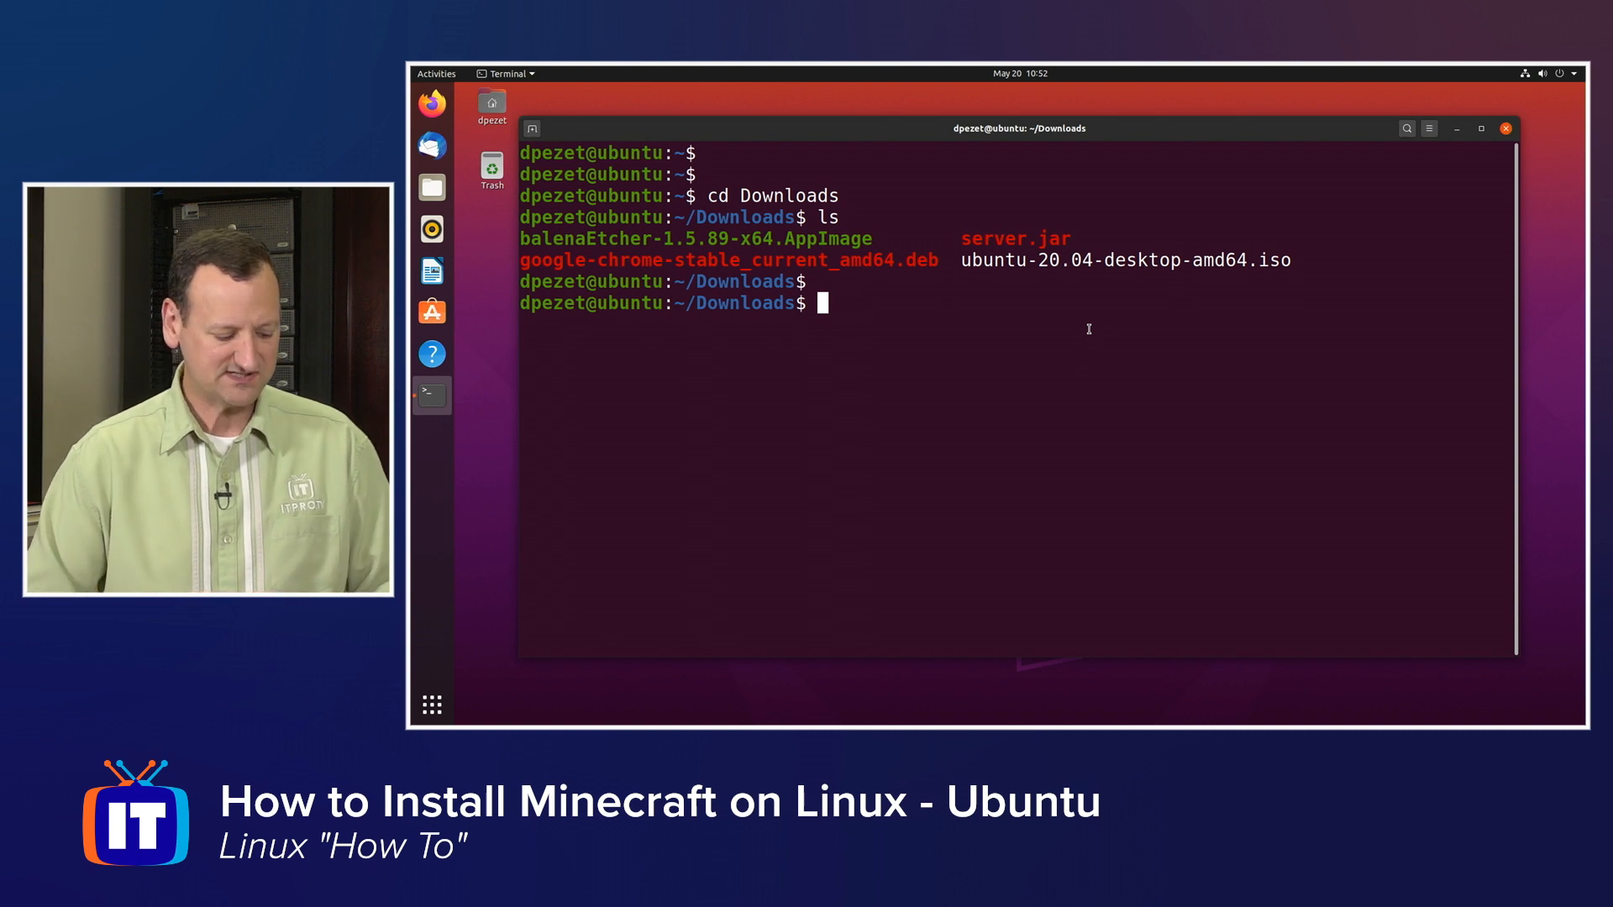
# - Run java -version, which reports Java is not installed and suggests OpenJDK packages
pyautogui.write('java -')
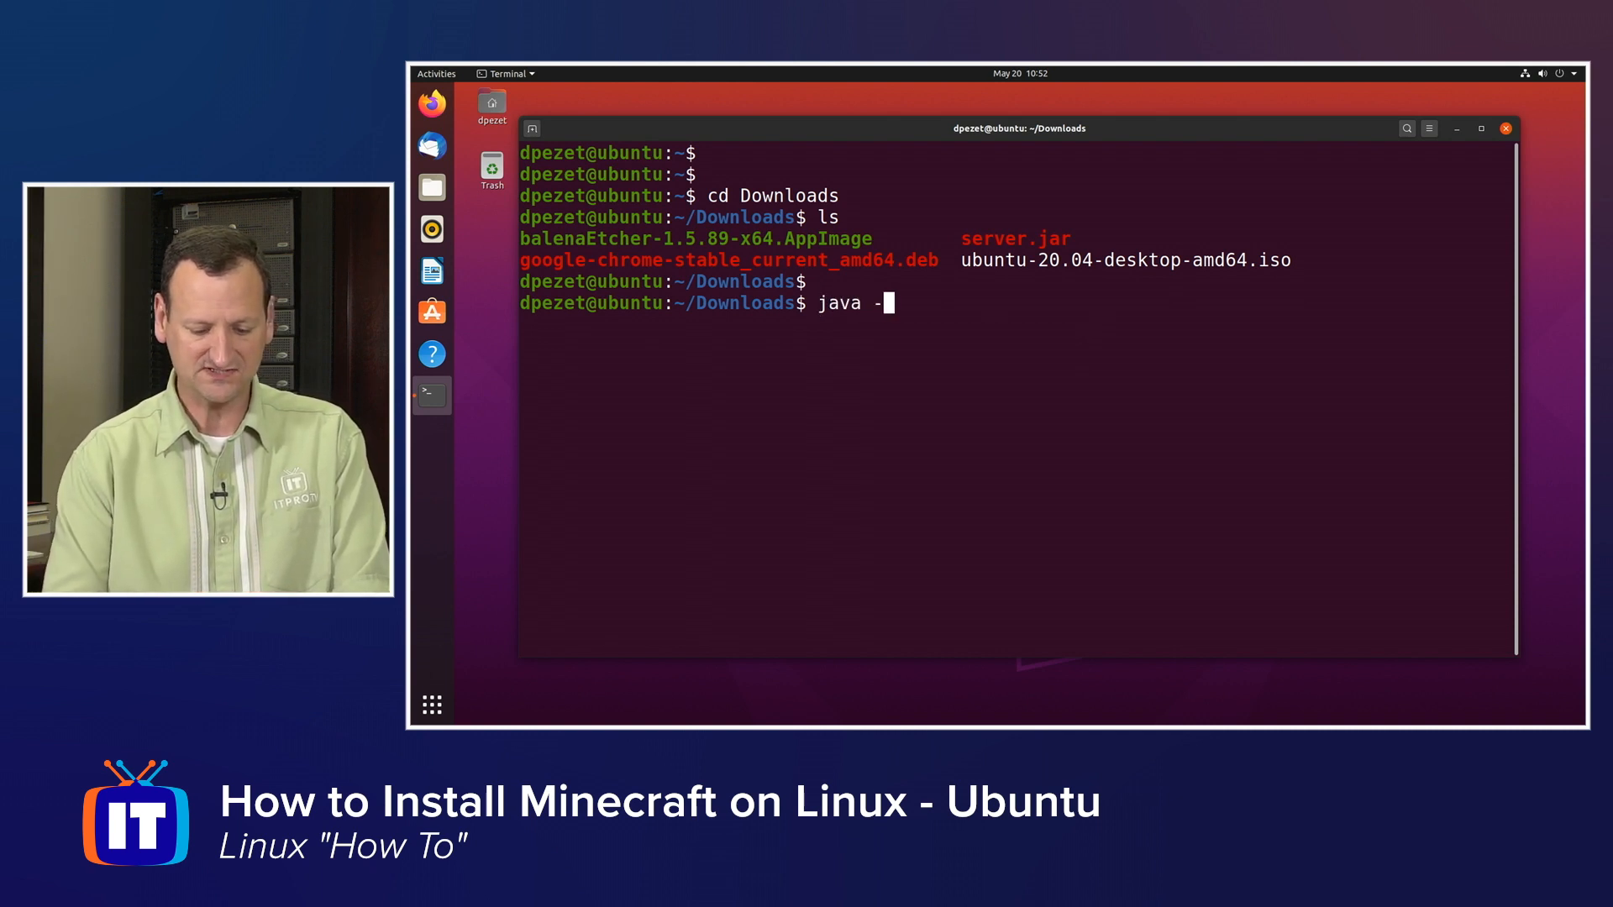
pyautogui.write('version')
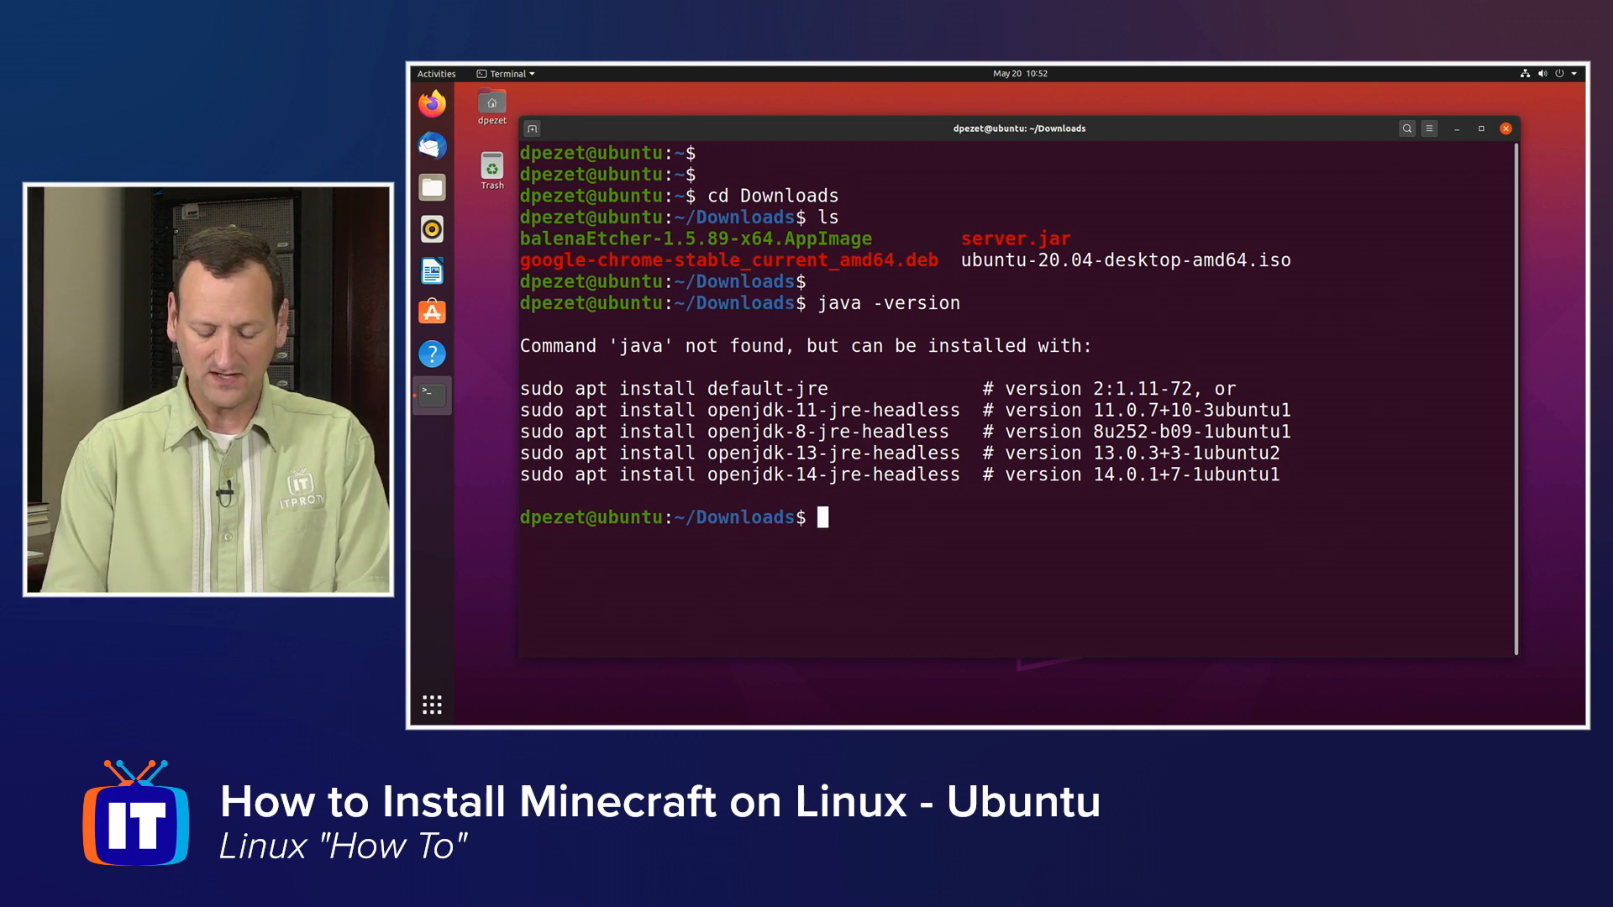
# - Install openjdk-8-jdk and byobu with sudo apt install -y, entering the sudo password
pyautogui.write('sudo apt')
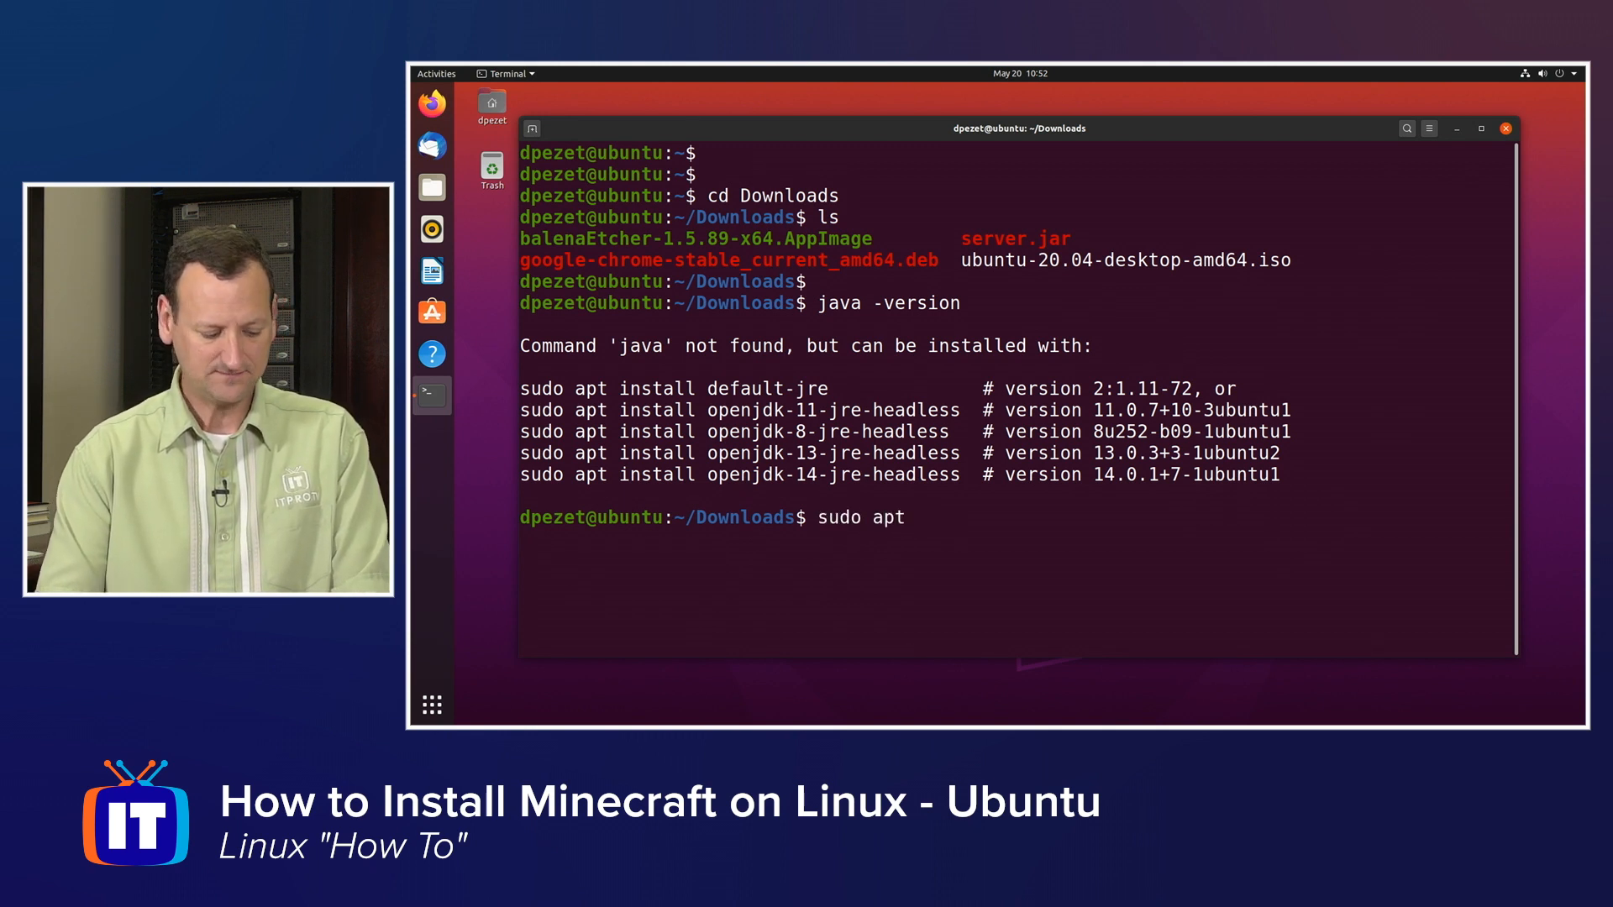
pyautogui.write('install')
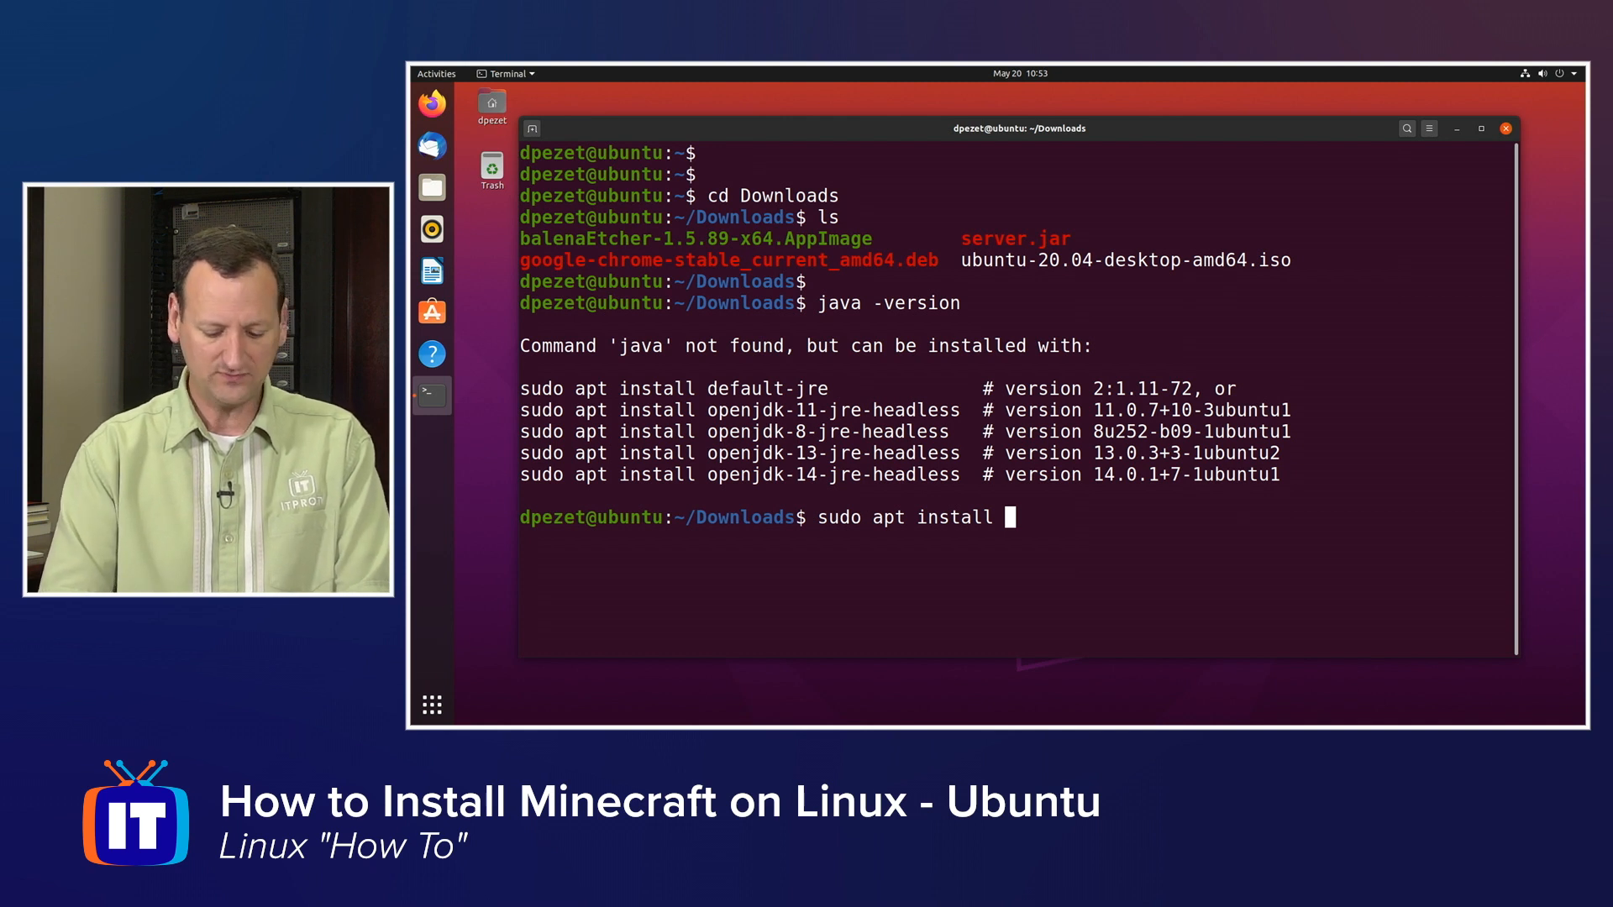
pyautogui.write('open')
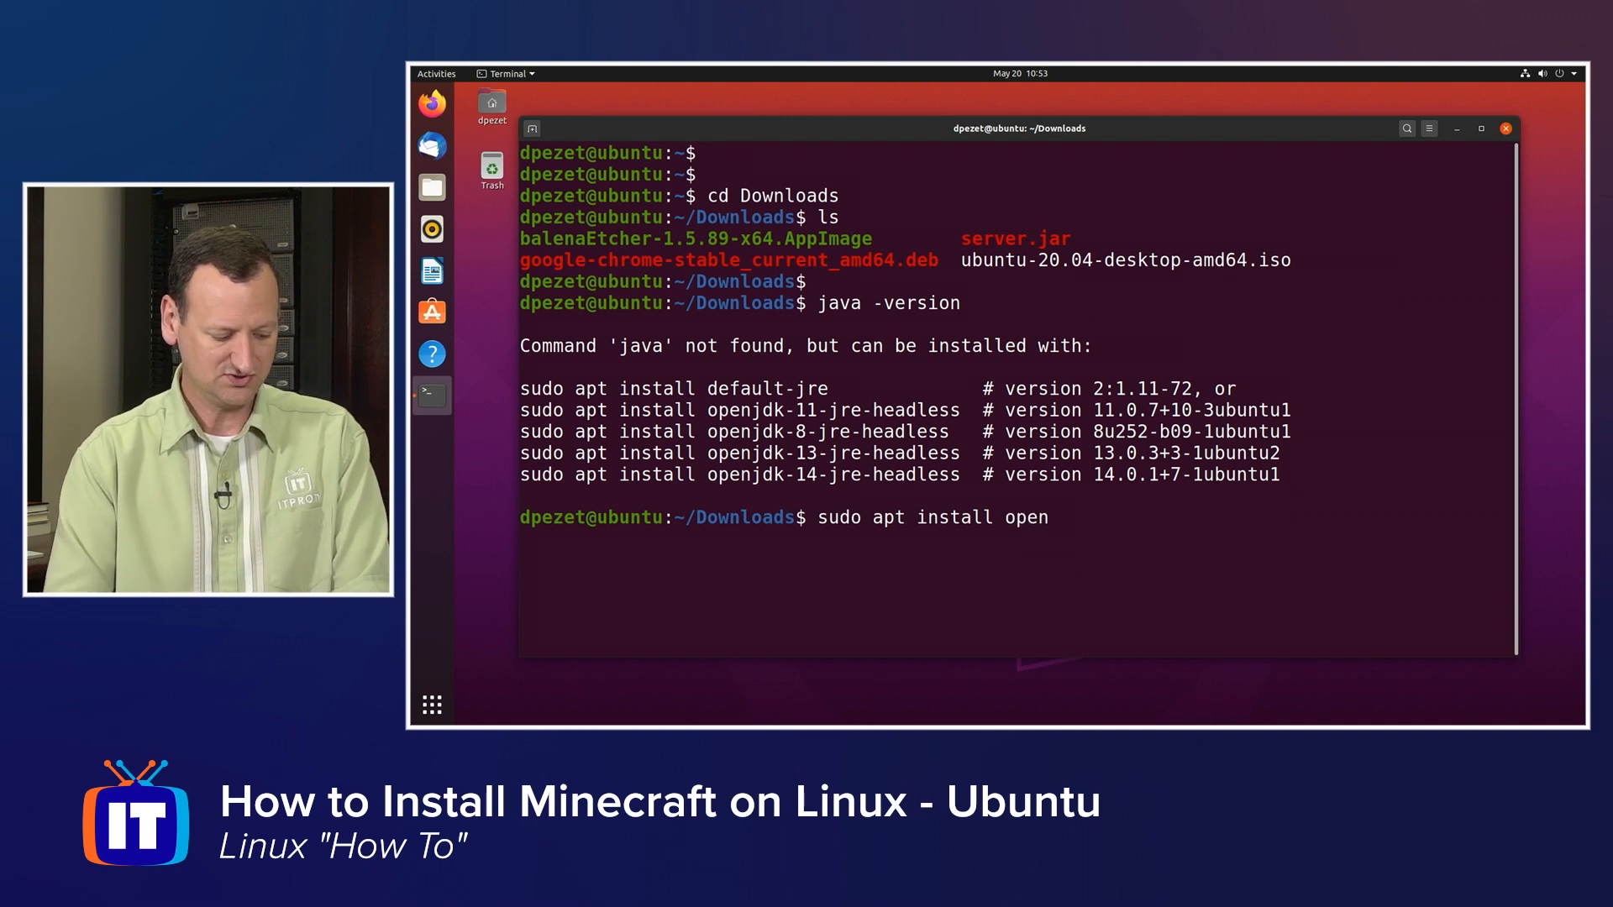
pyautogui.write('jdk-')
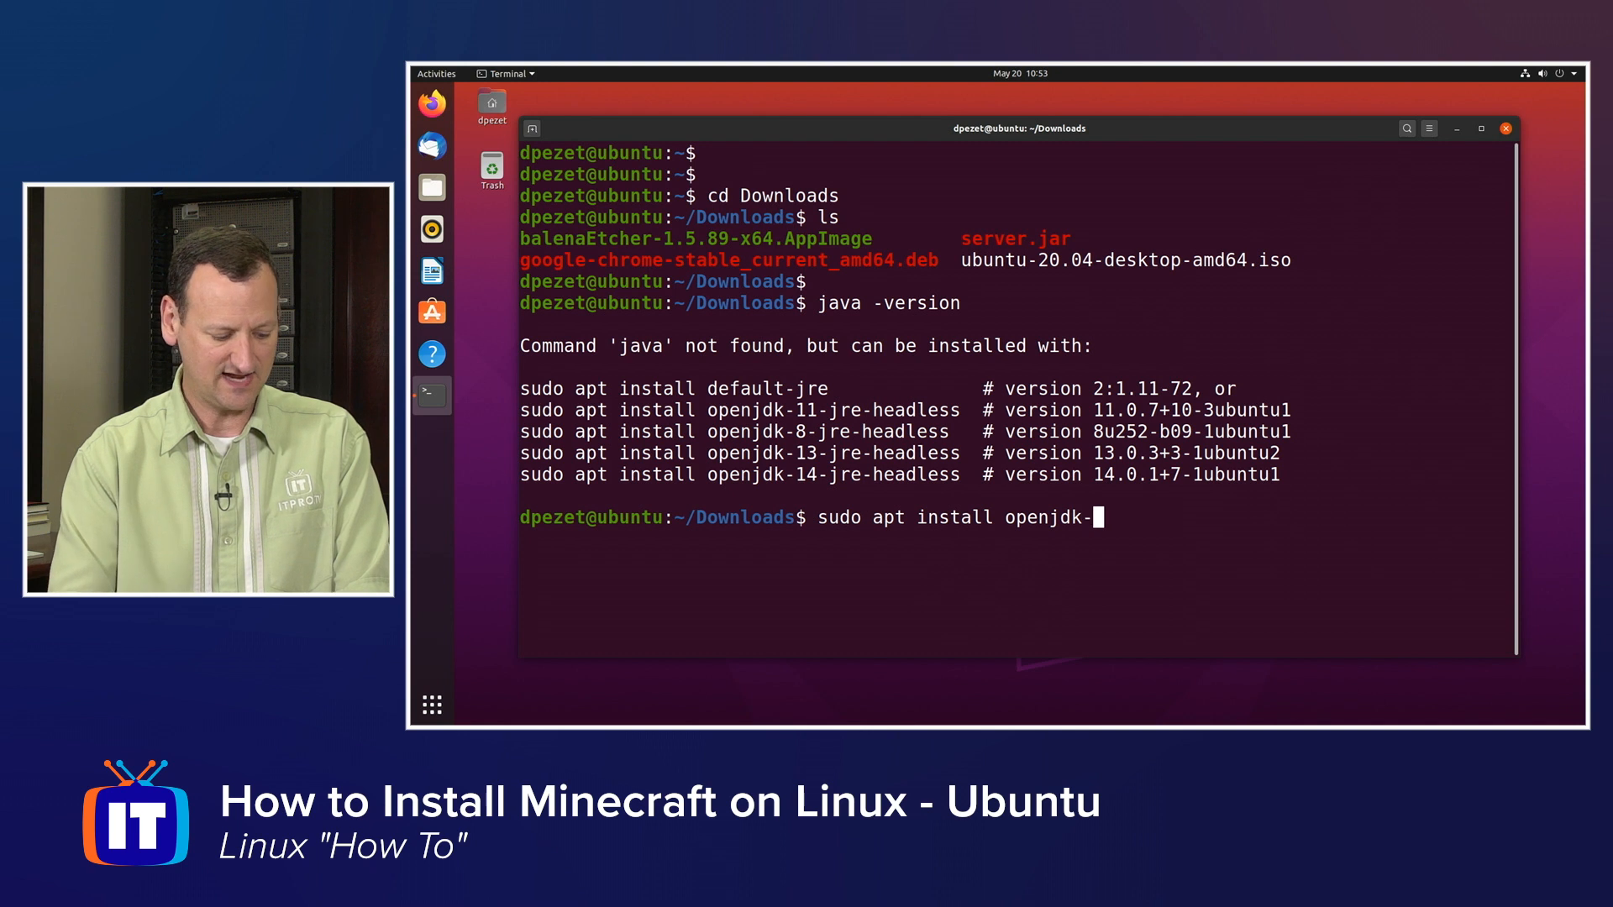
pyautogui.write('8-')
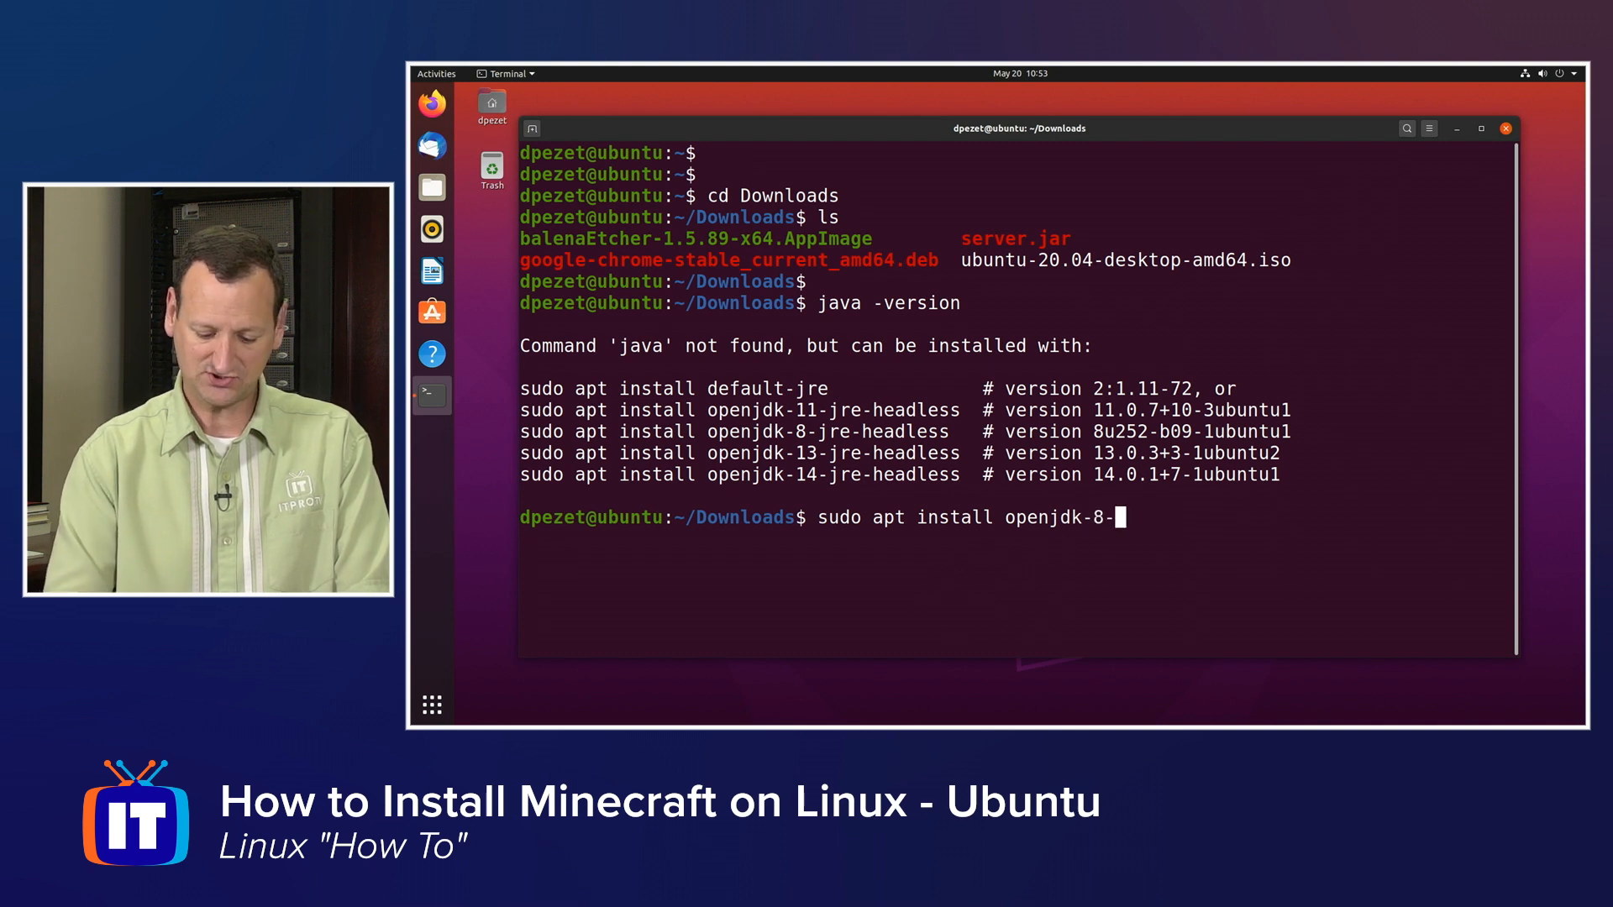
pyautogui.write('jdk')
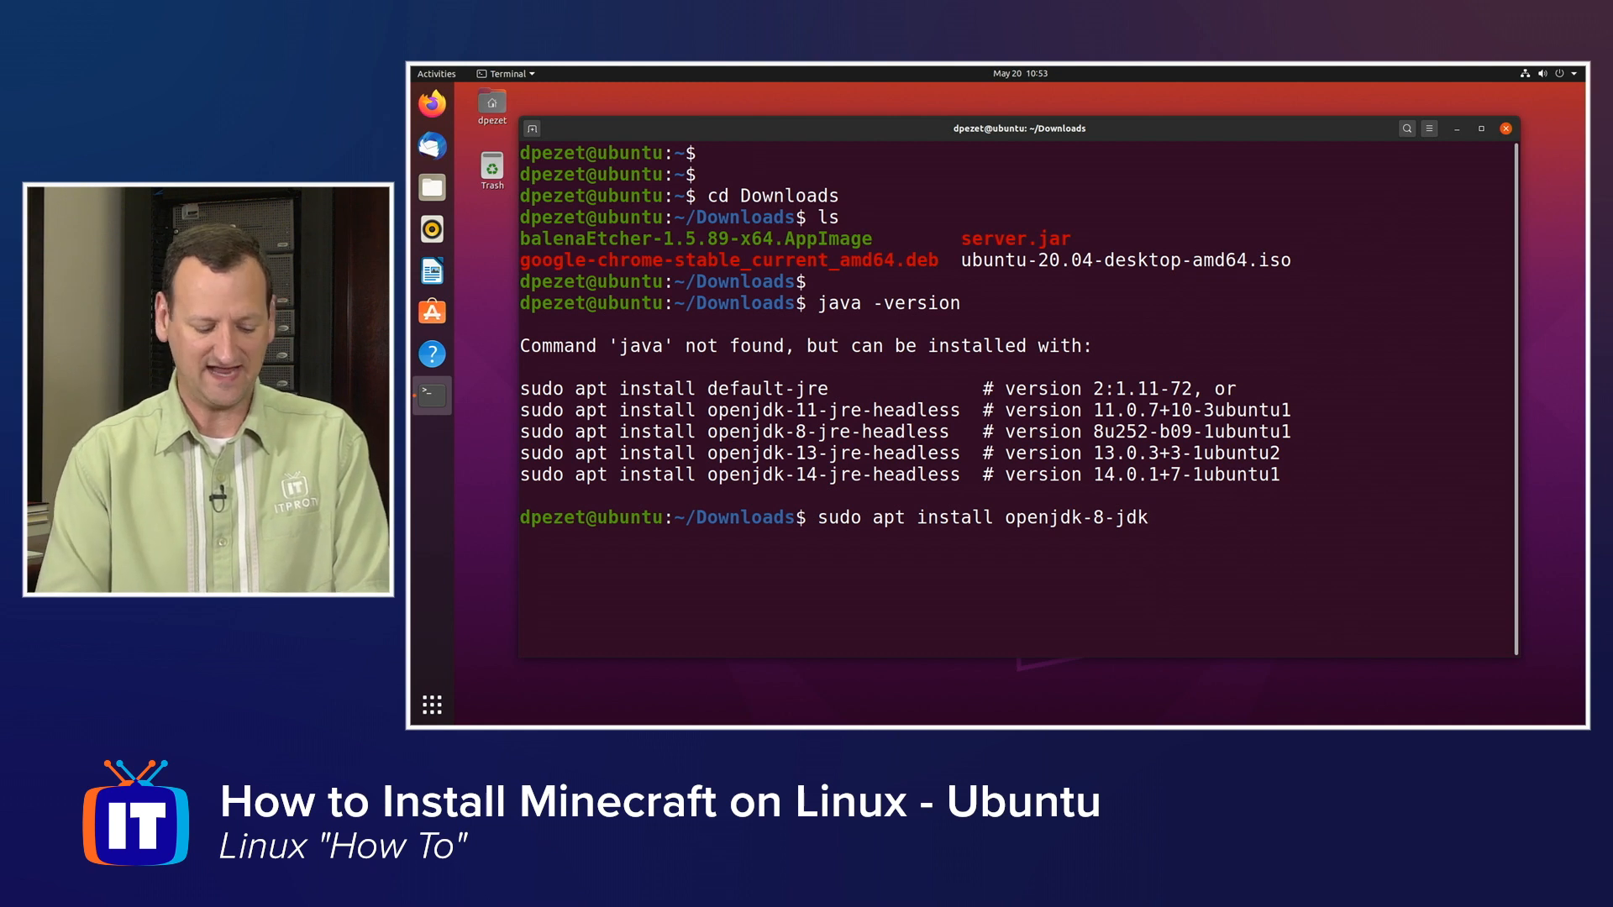
pyautogui.write('by')
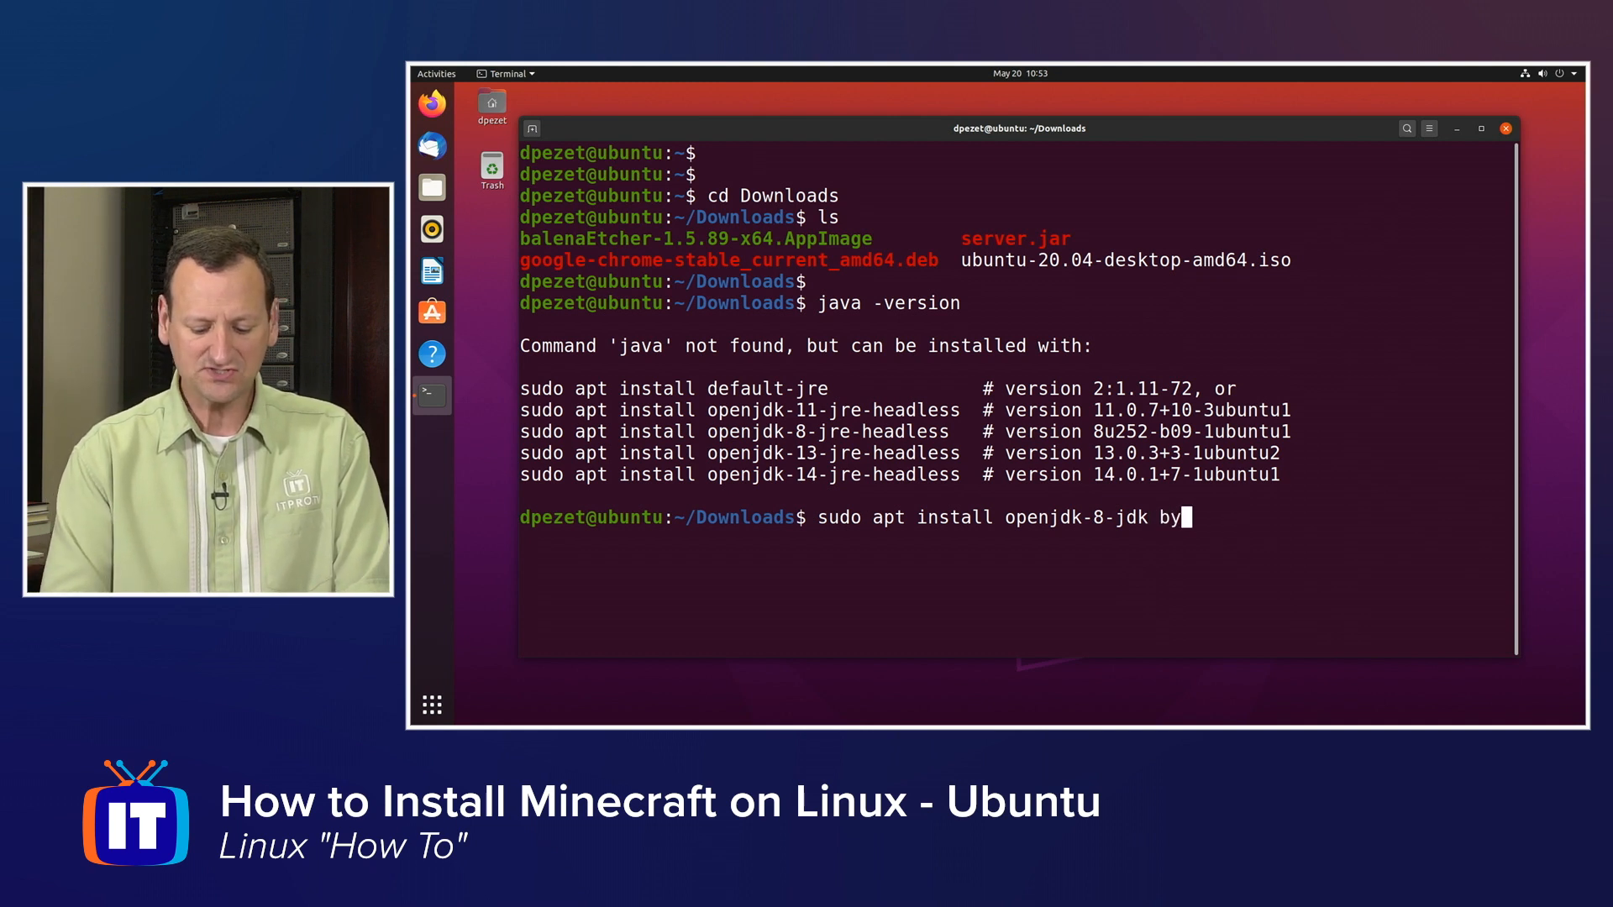
pyautogui.write('obu')
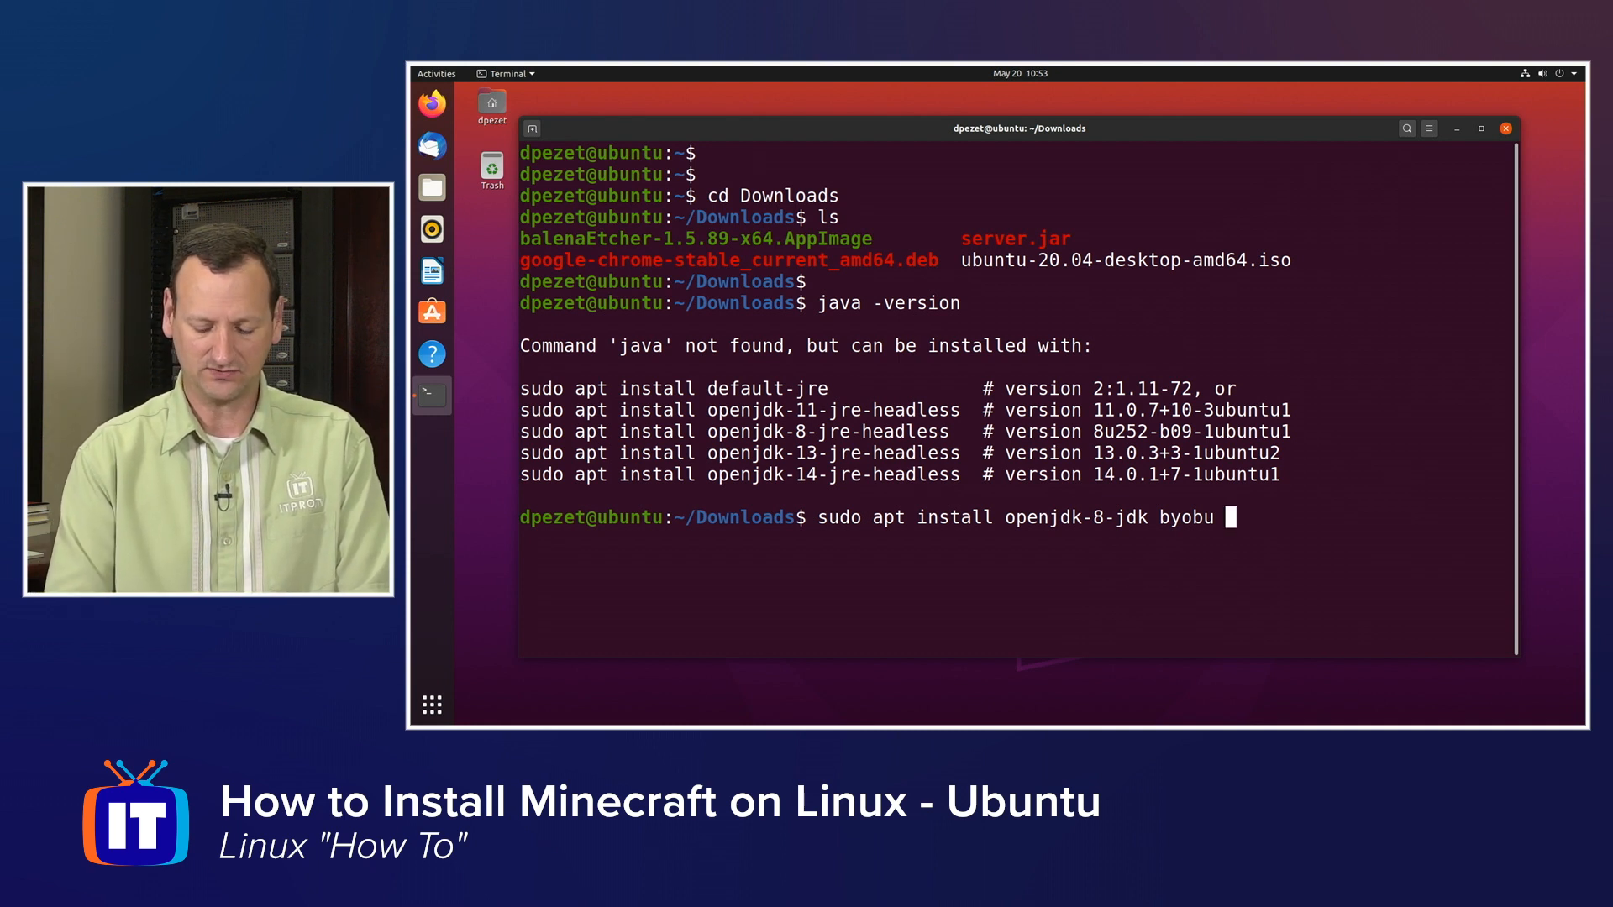
pyautogui.write('-y')
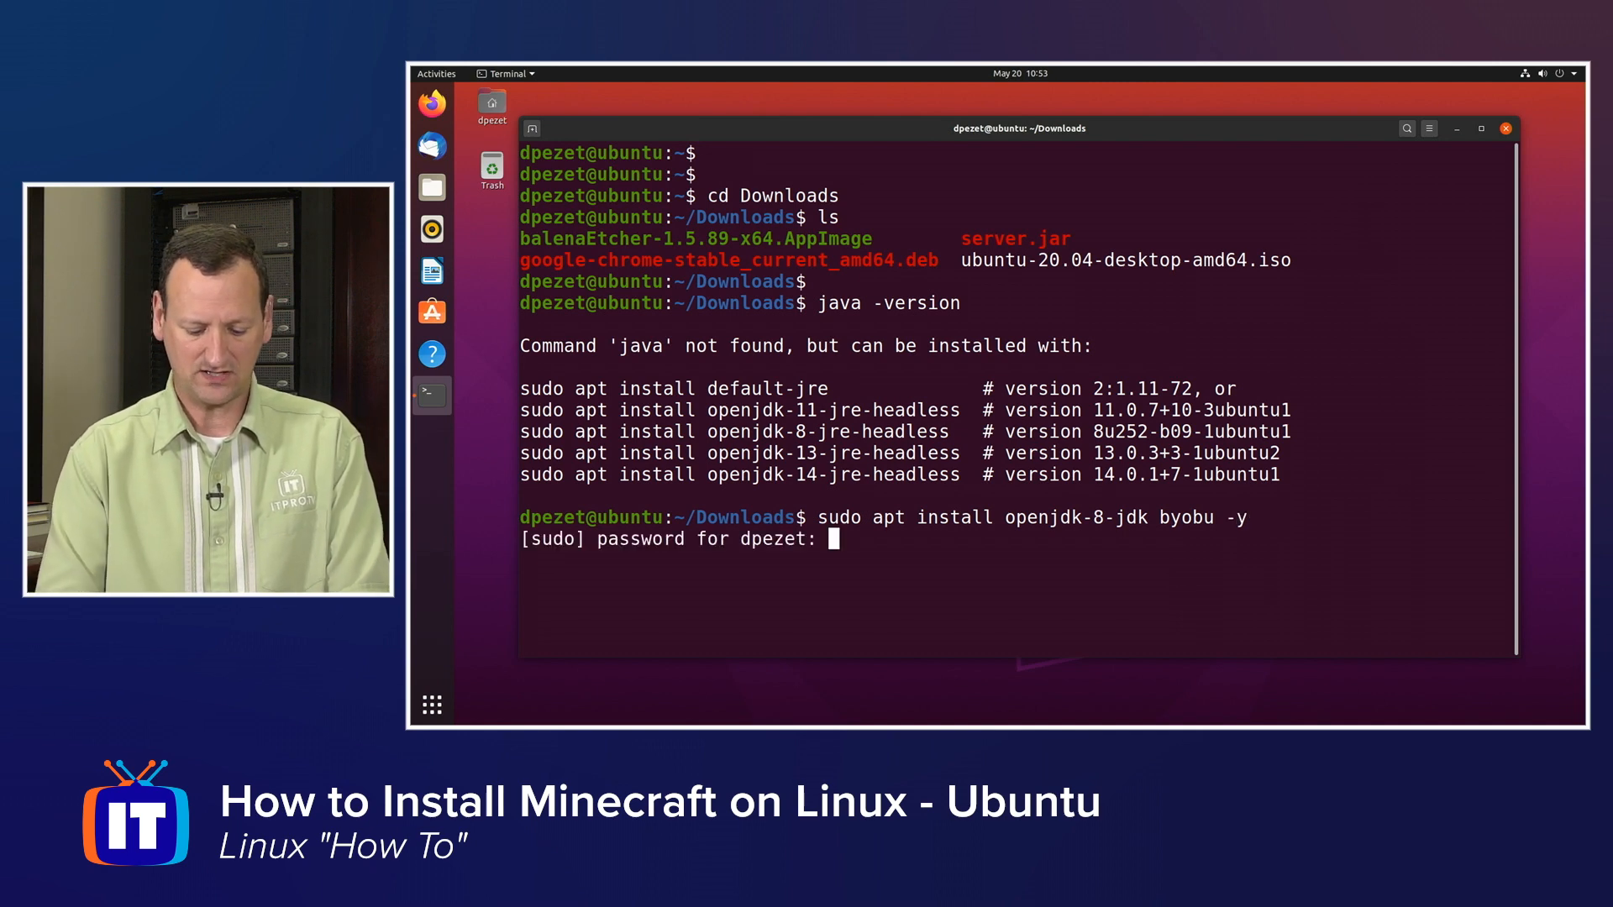
pyautogui.press('Return')
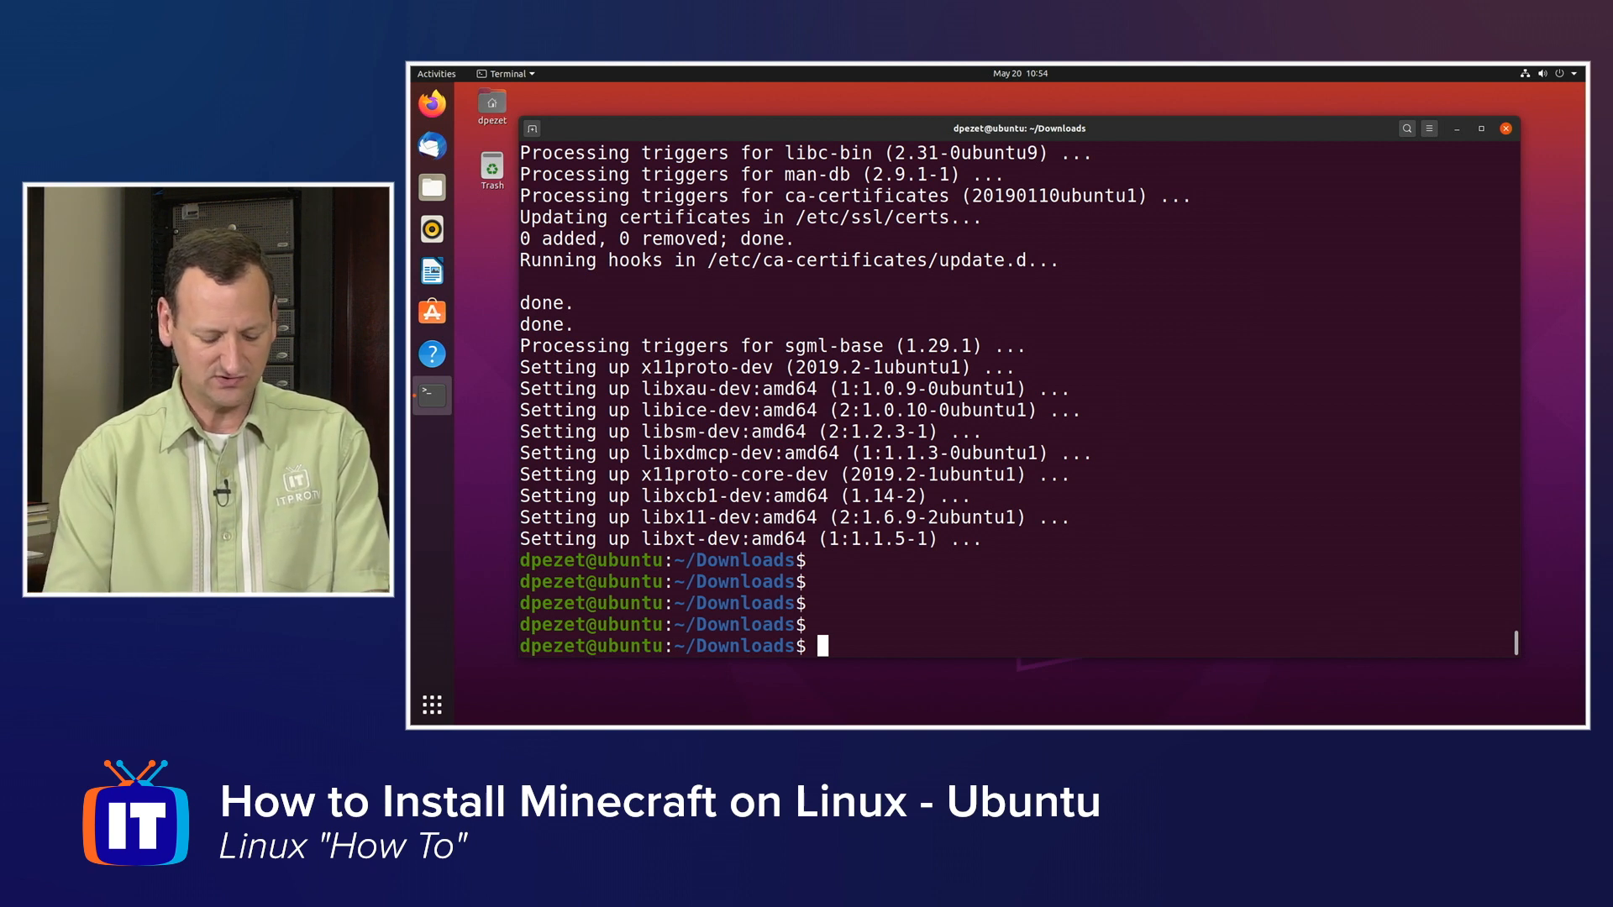
# - Append eula=true to eula.txt to accept the EULA and start byobu
pyautogui.write('echo')
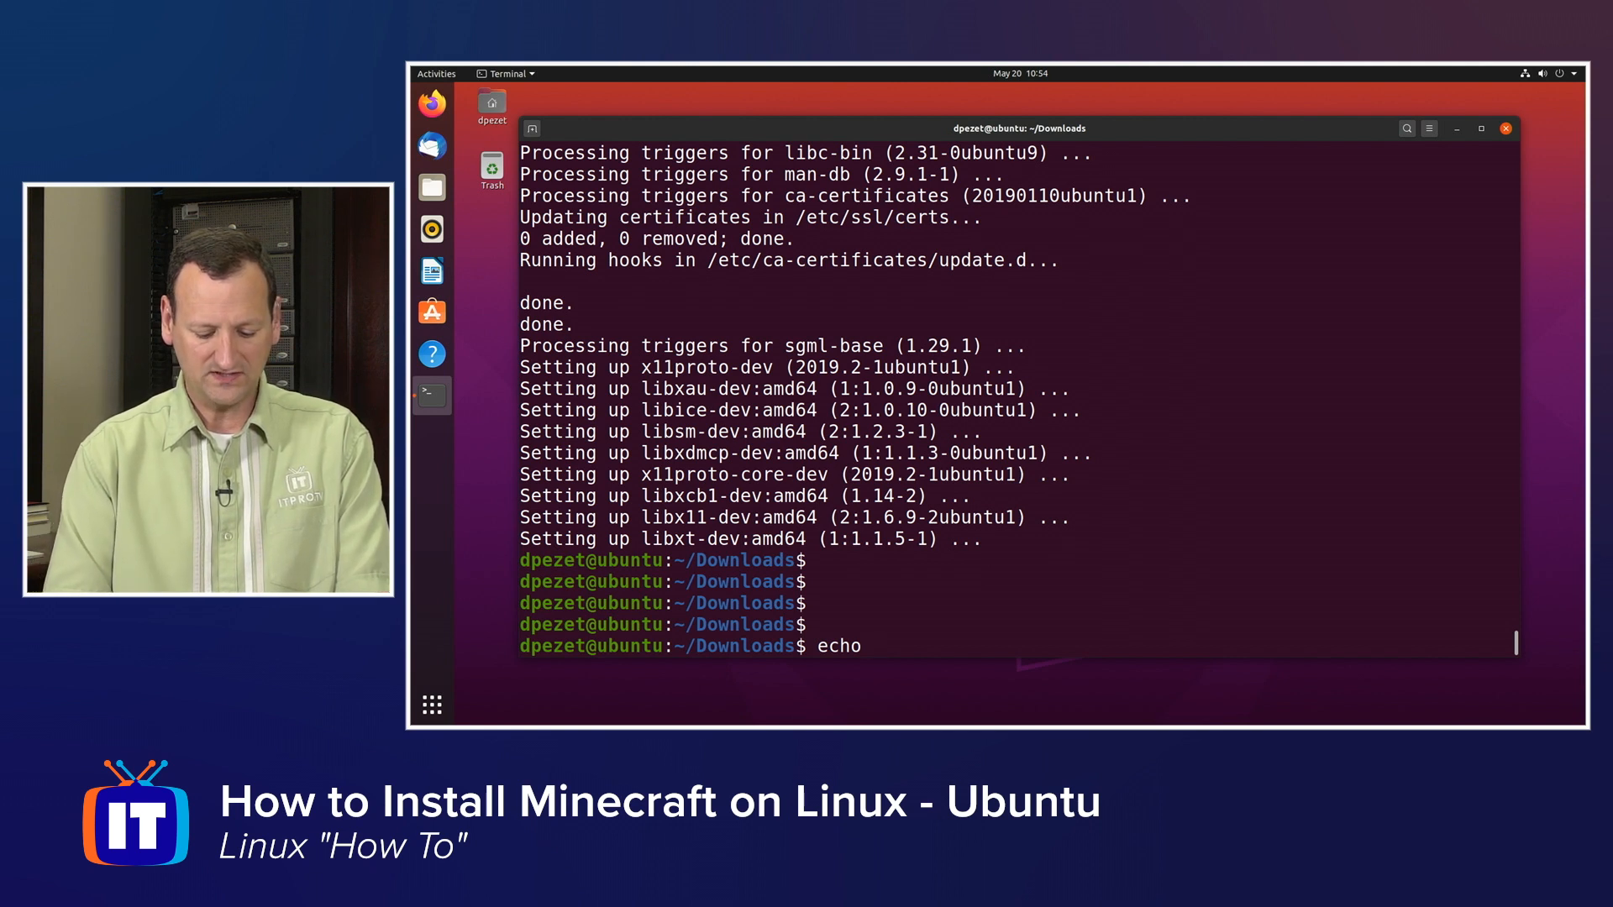
pyautogui.write('eula')
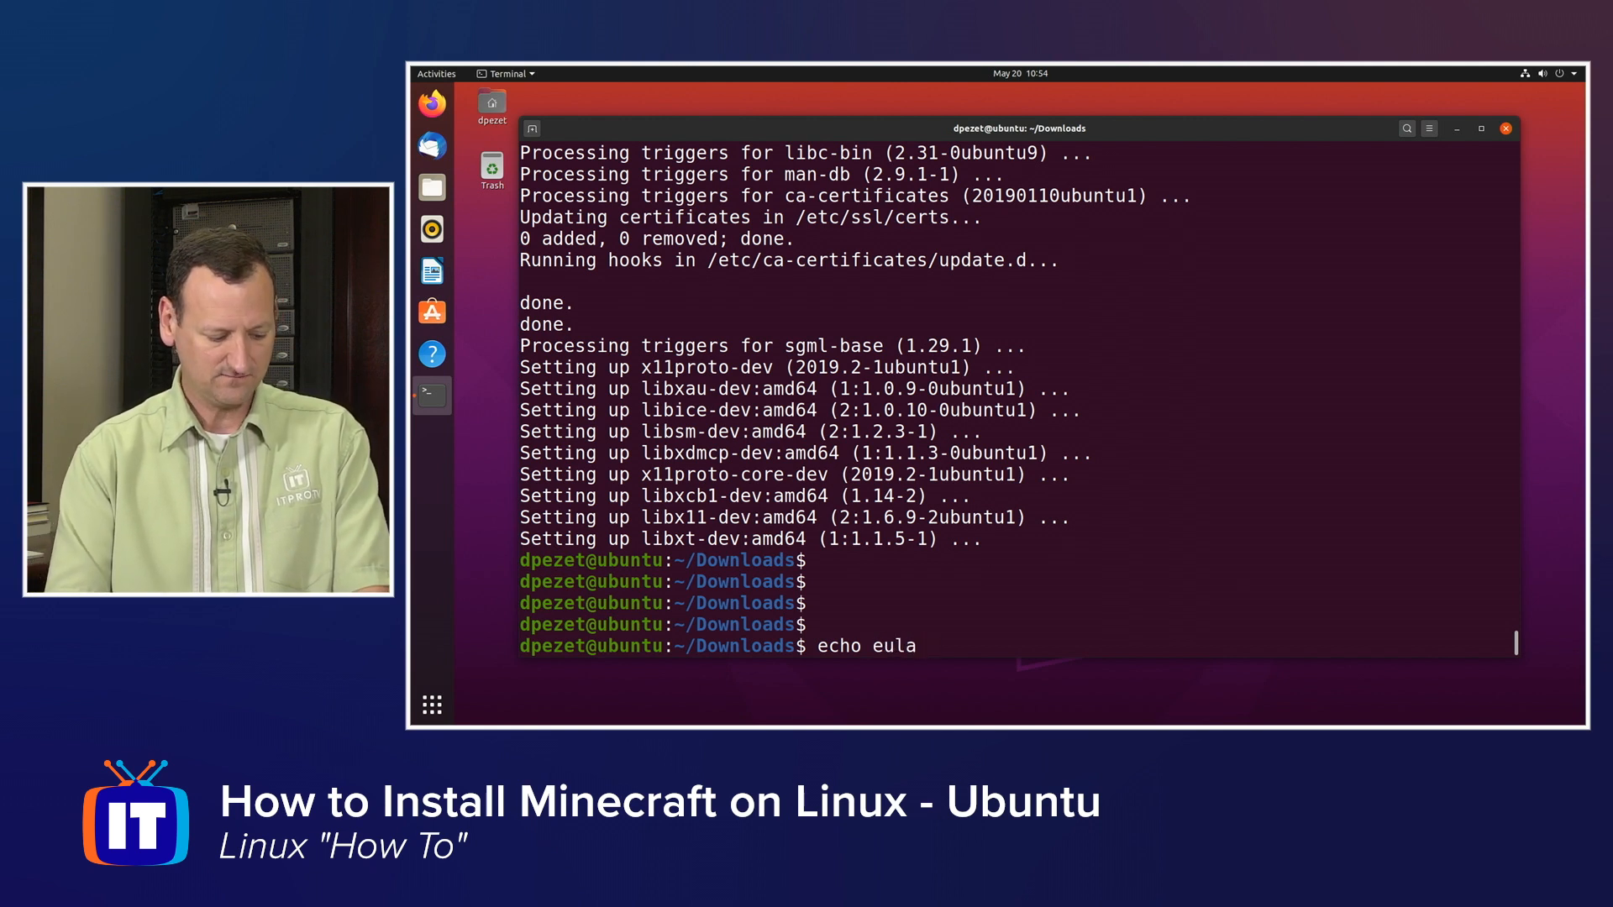
pyautogui.write('=true >>')
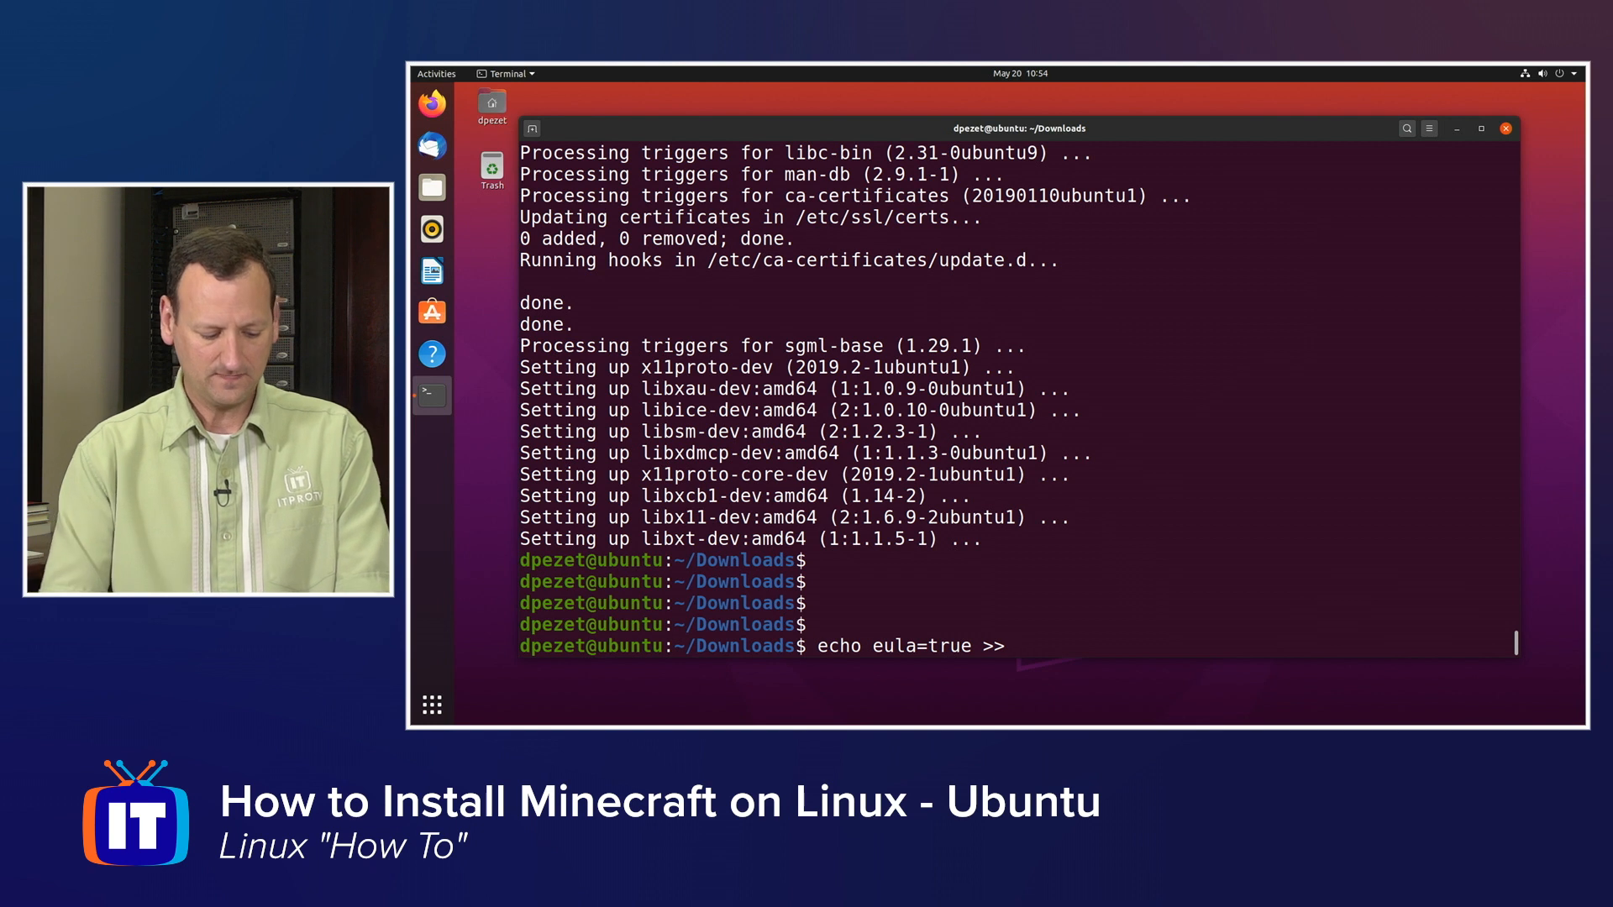
pyautogui.write('eula')
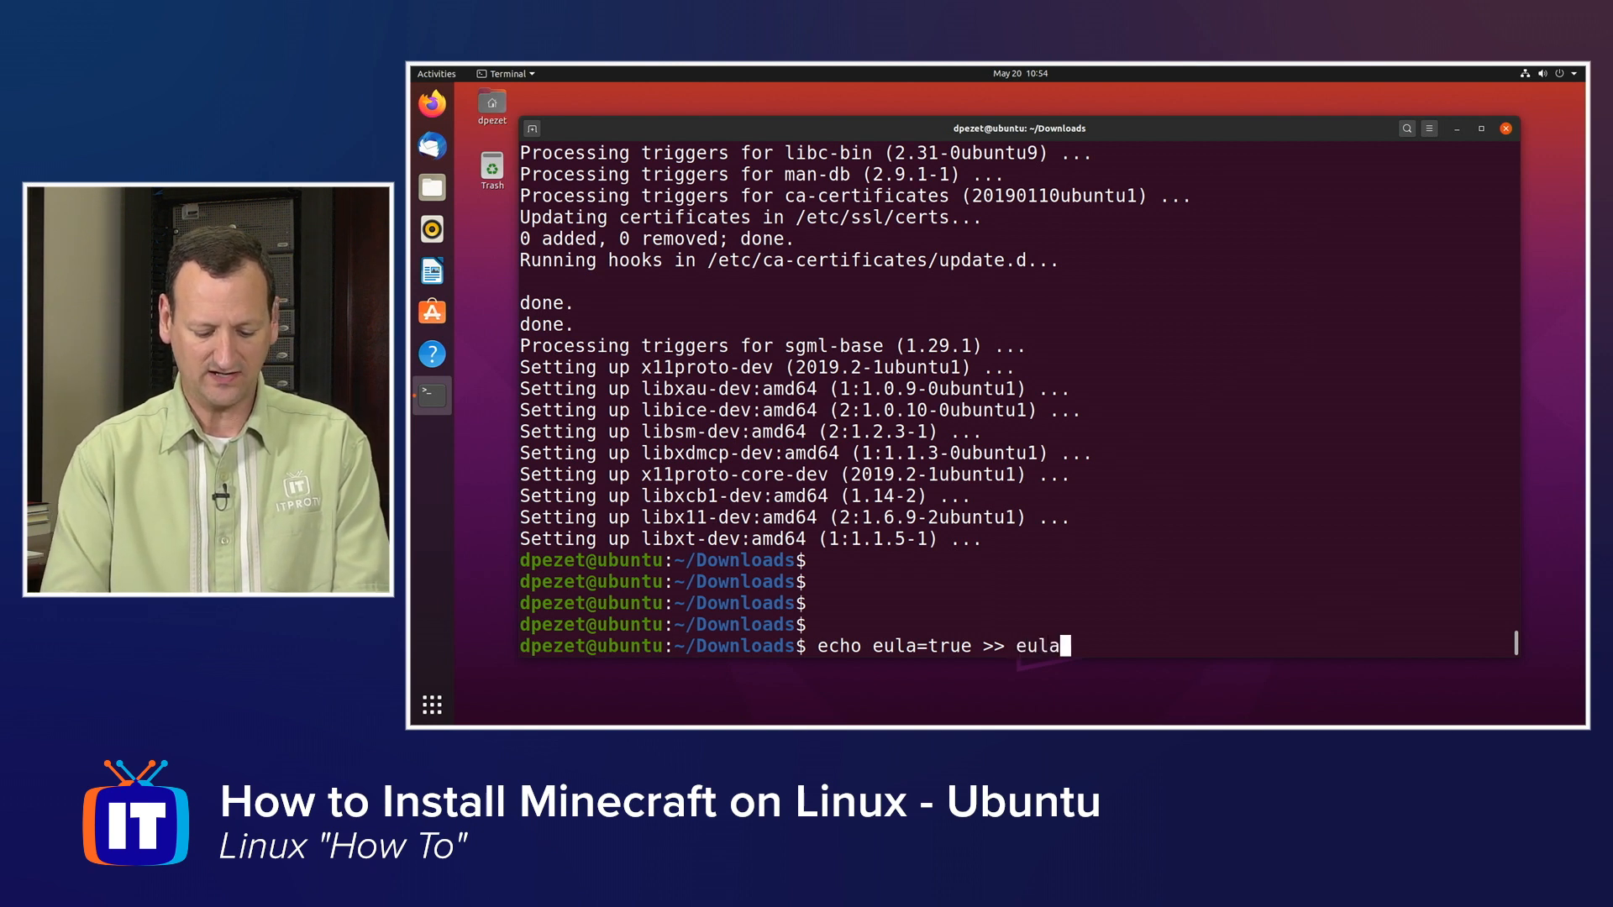
pyautogui.write('.txt')
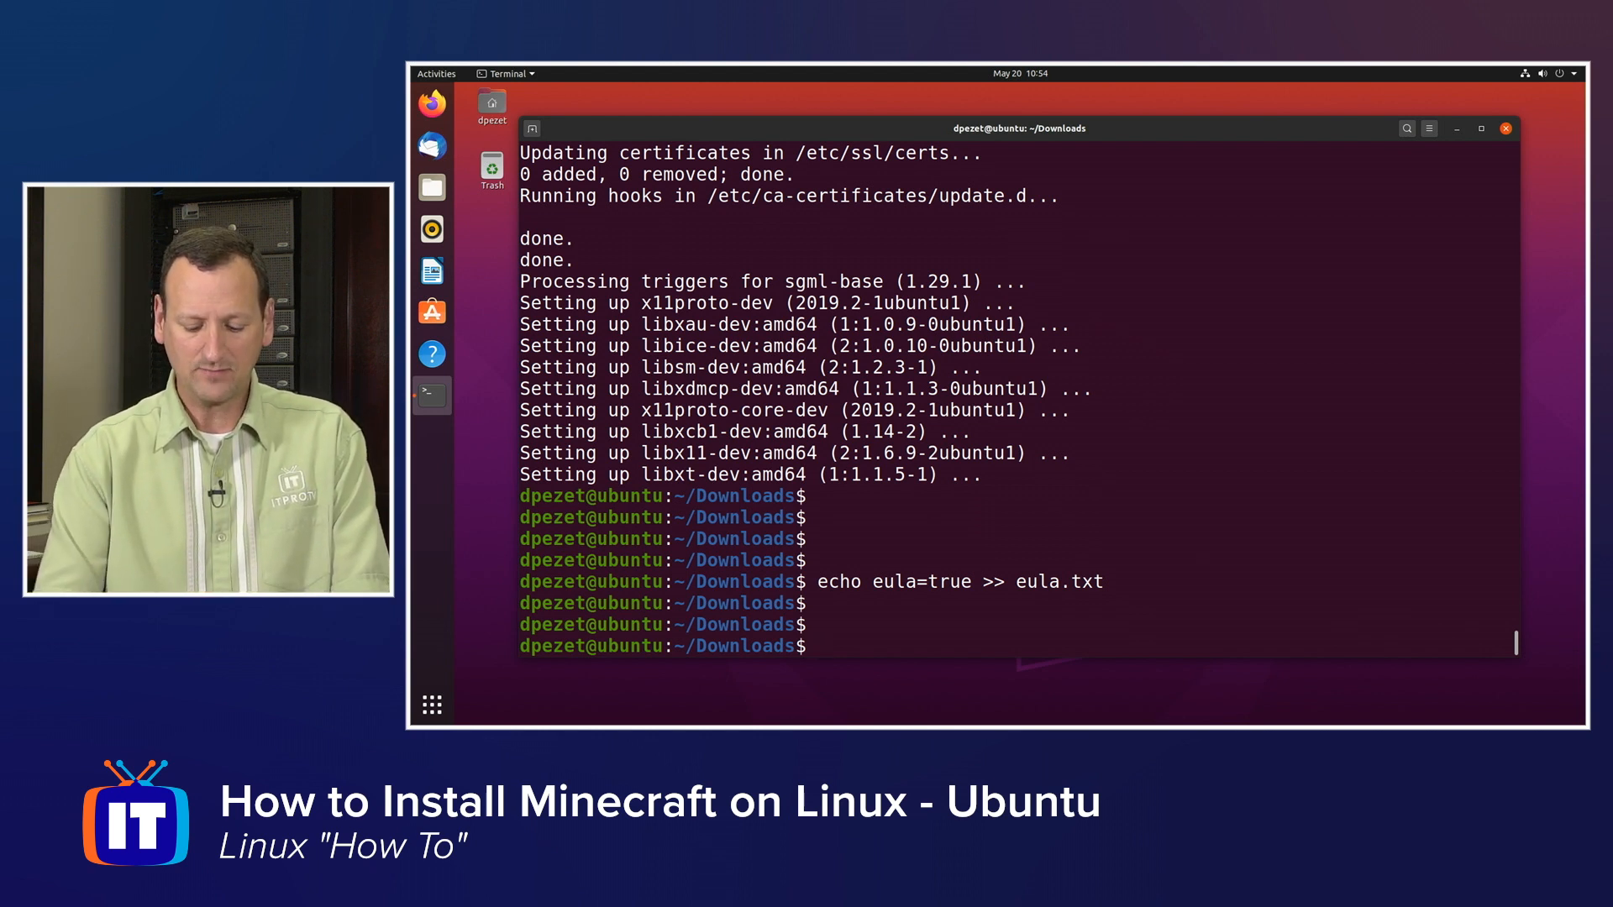
pyautogui.write('byobu')
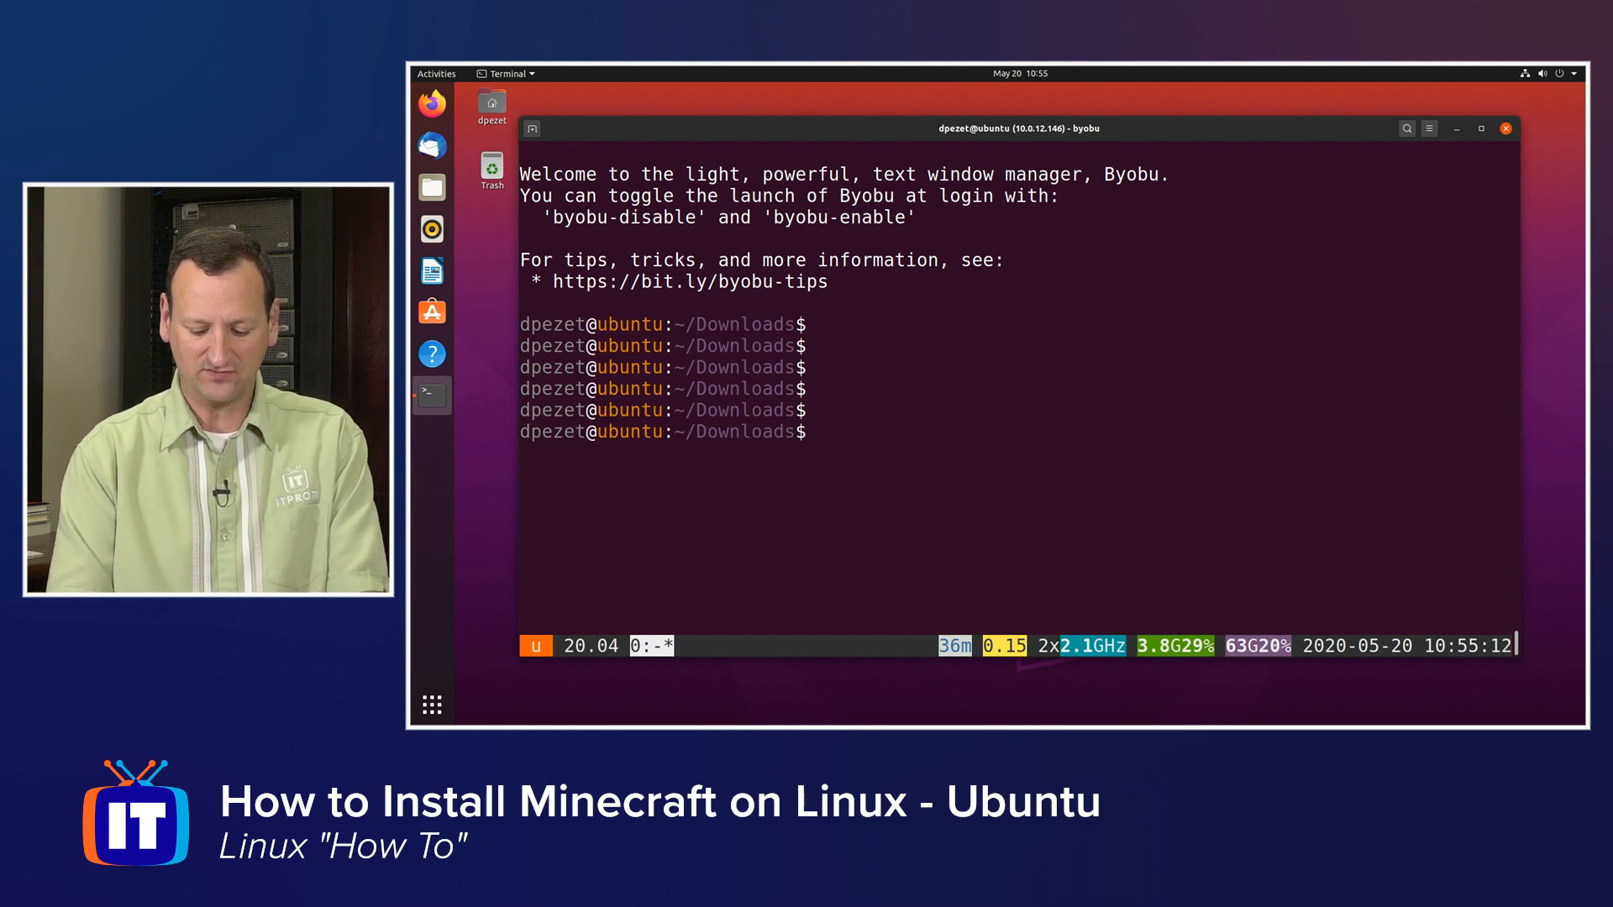
# - Begin entering the java server command at the byobu Downloads prompt
pyautogui.write('sudo')
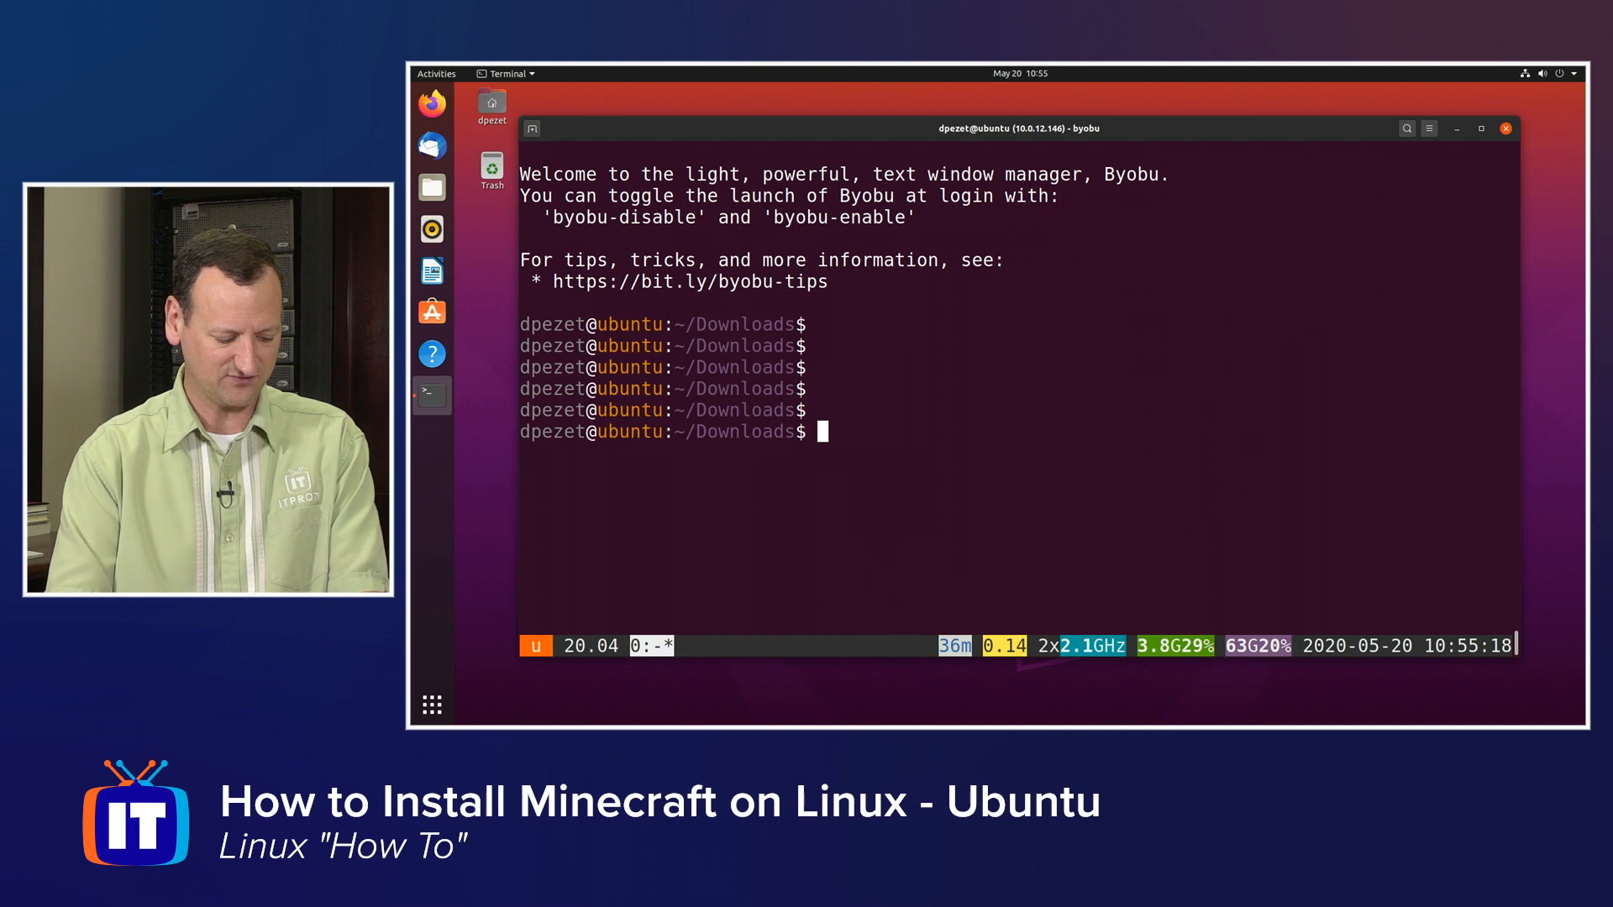
pyautogui.write('java -')
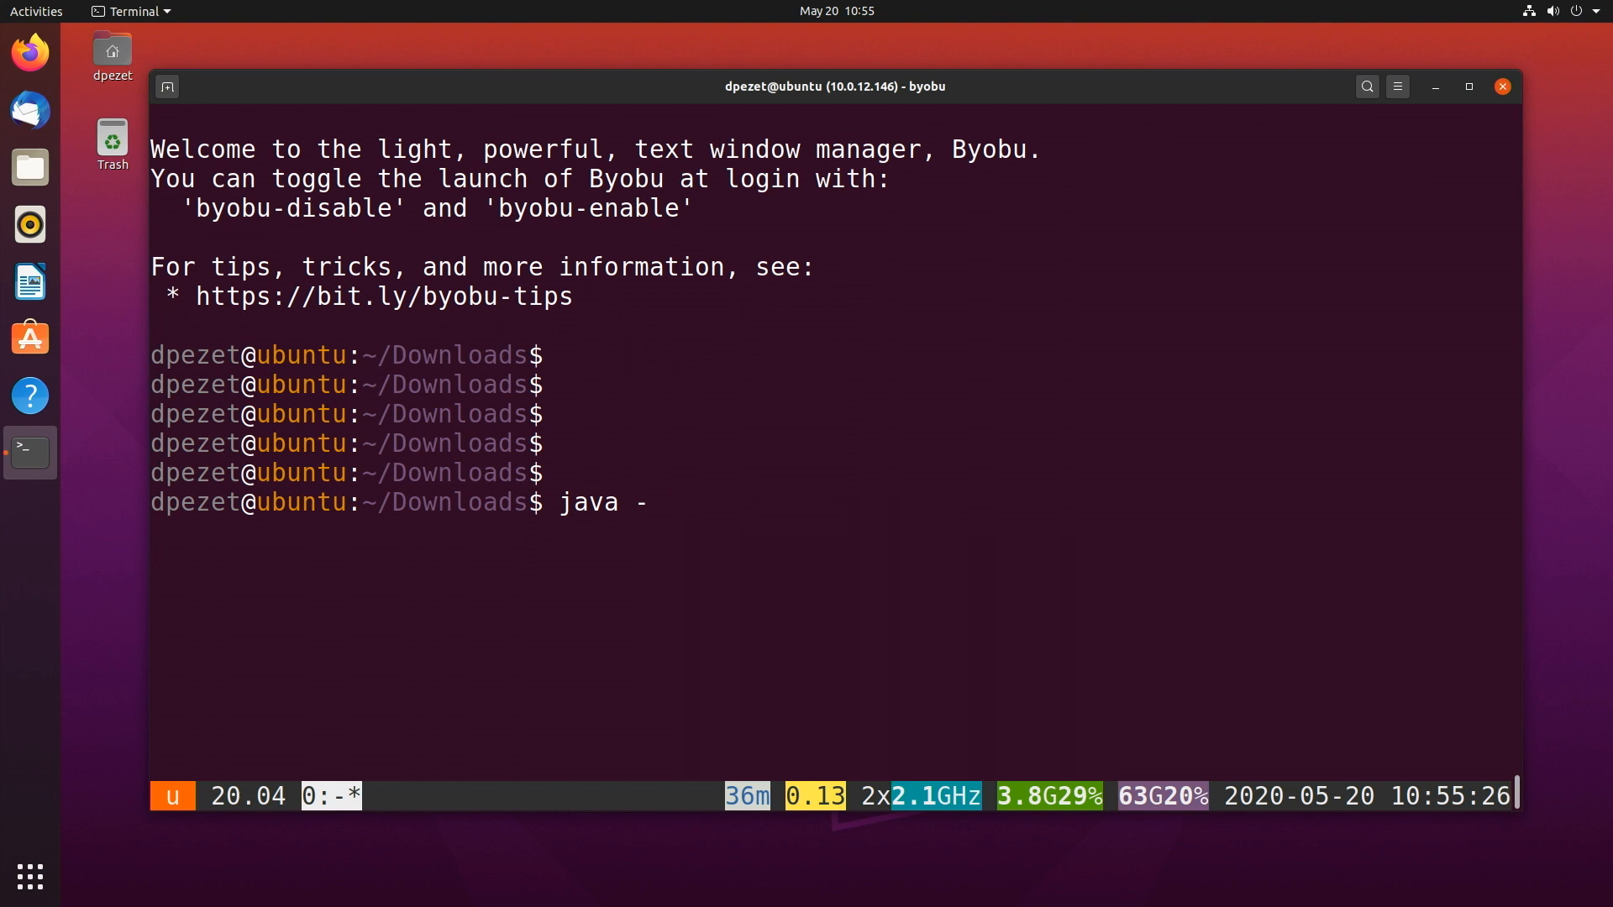
# - Launch server.jar with -Xmx1024M -Xms1024M and nogui inside byobu
pyautogui.write('Xm')
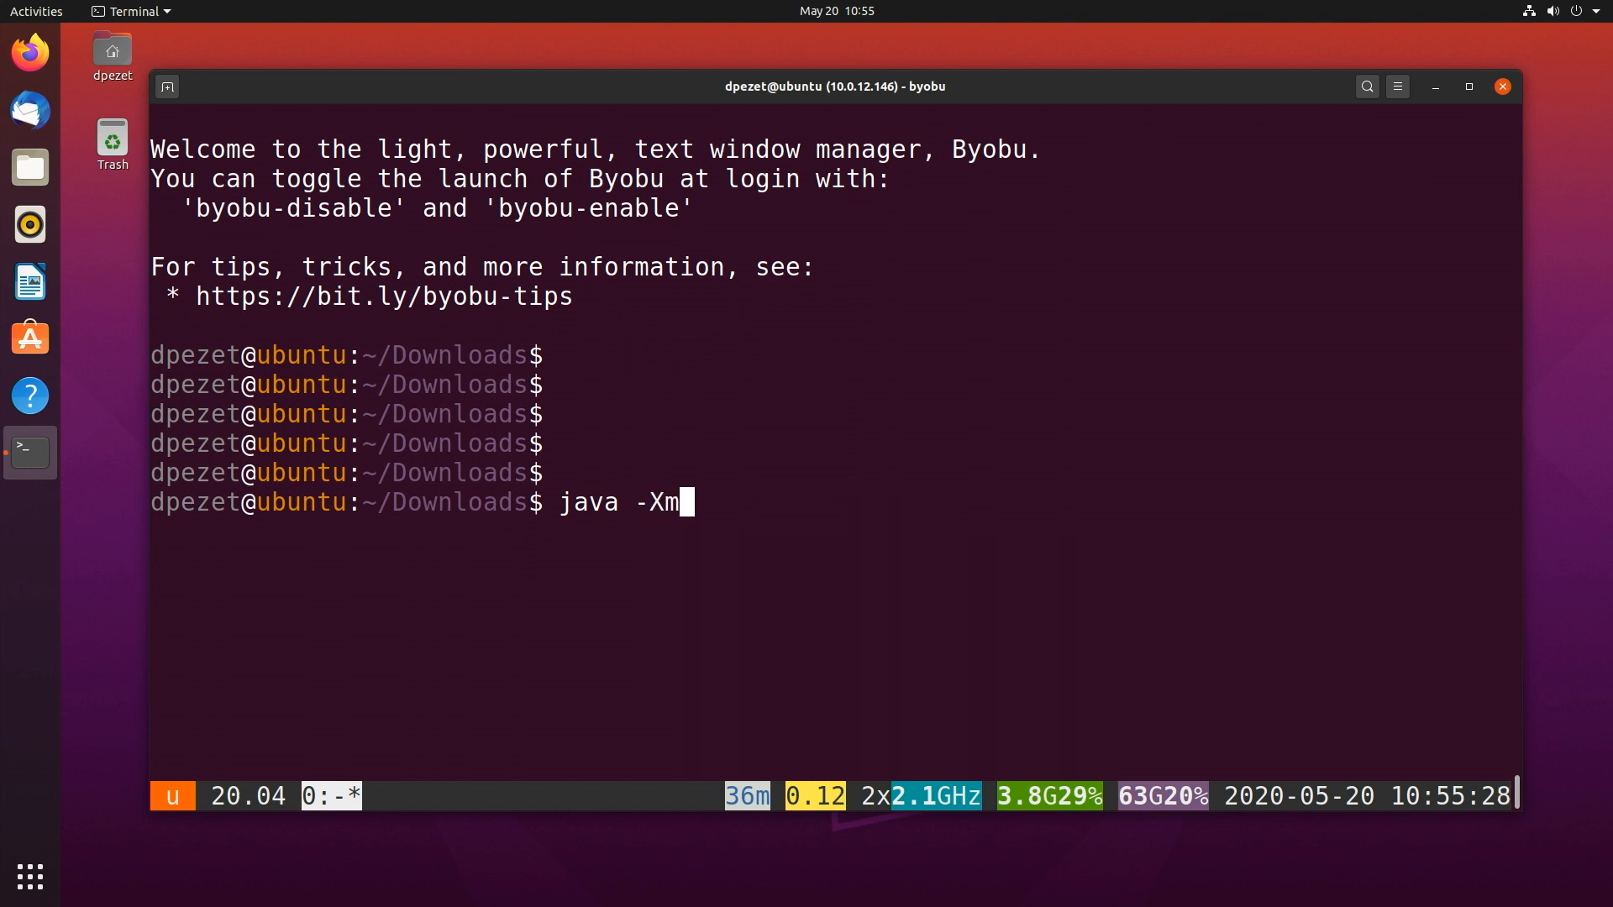
pyautogui.write('x')
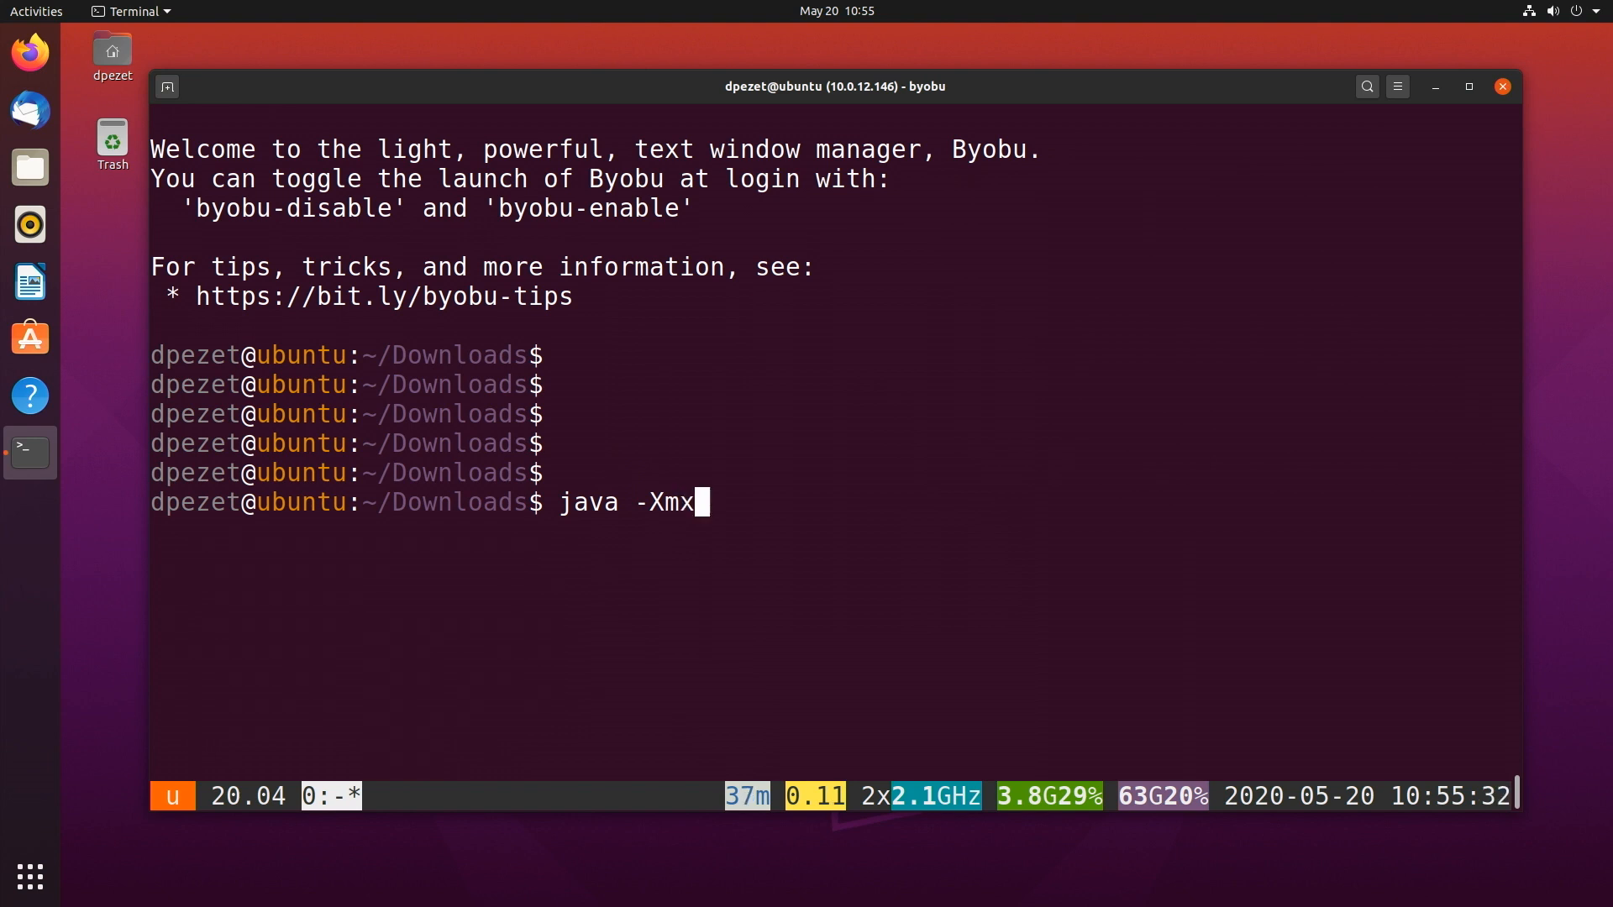
pyautogui.write('1024M')
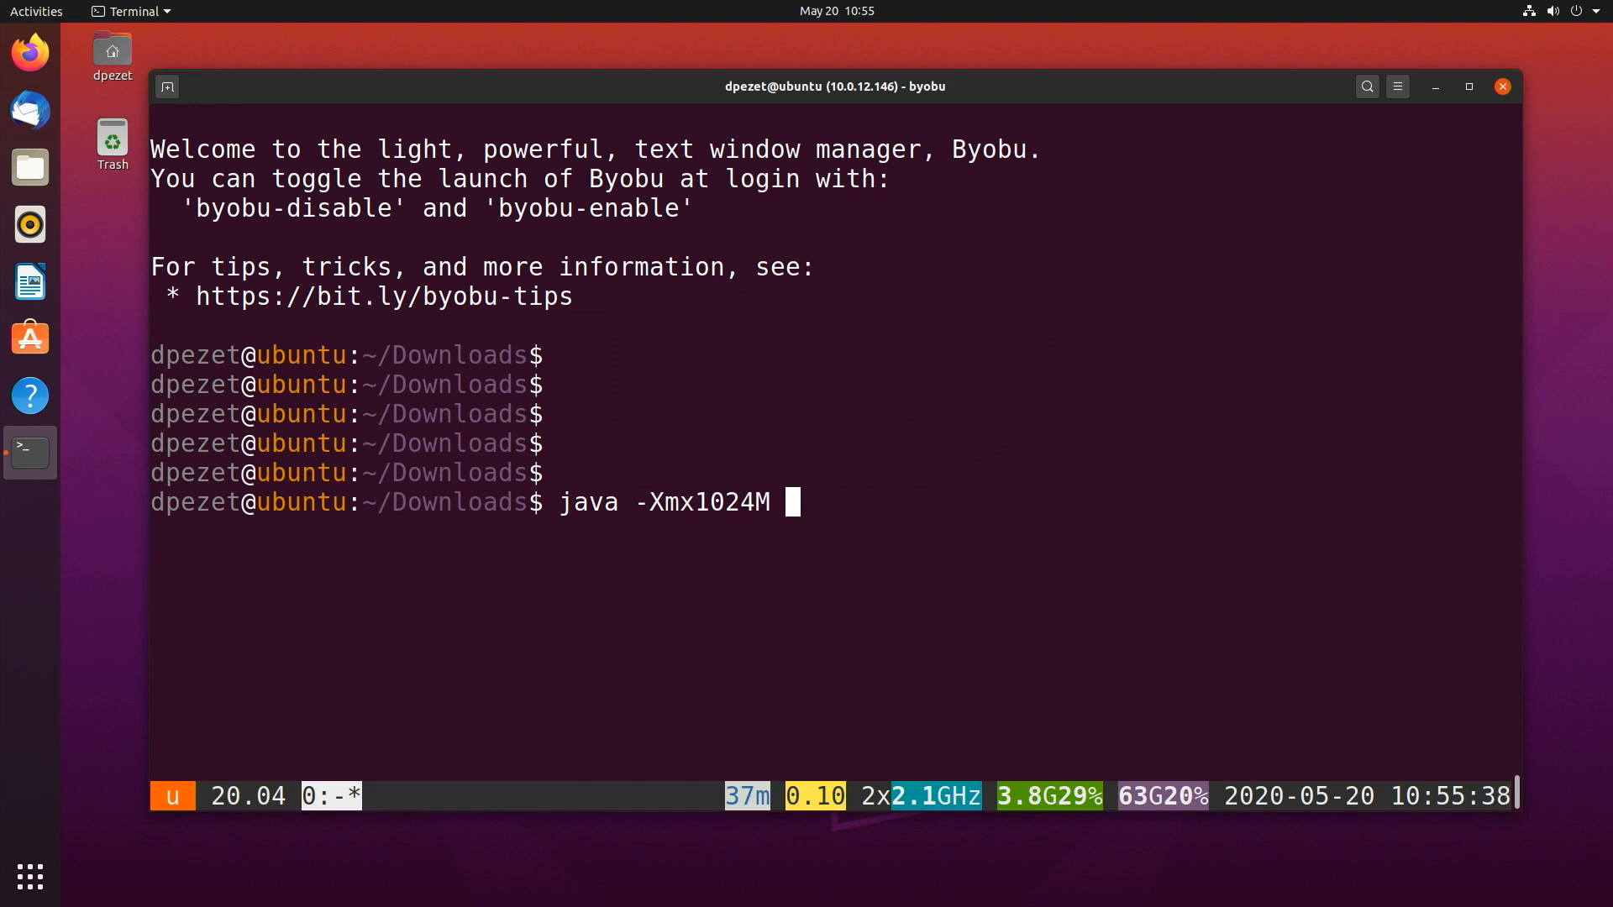
pyautogui.write('-')
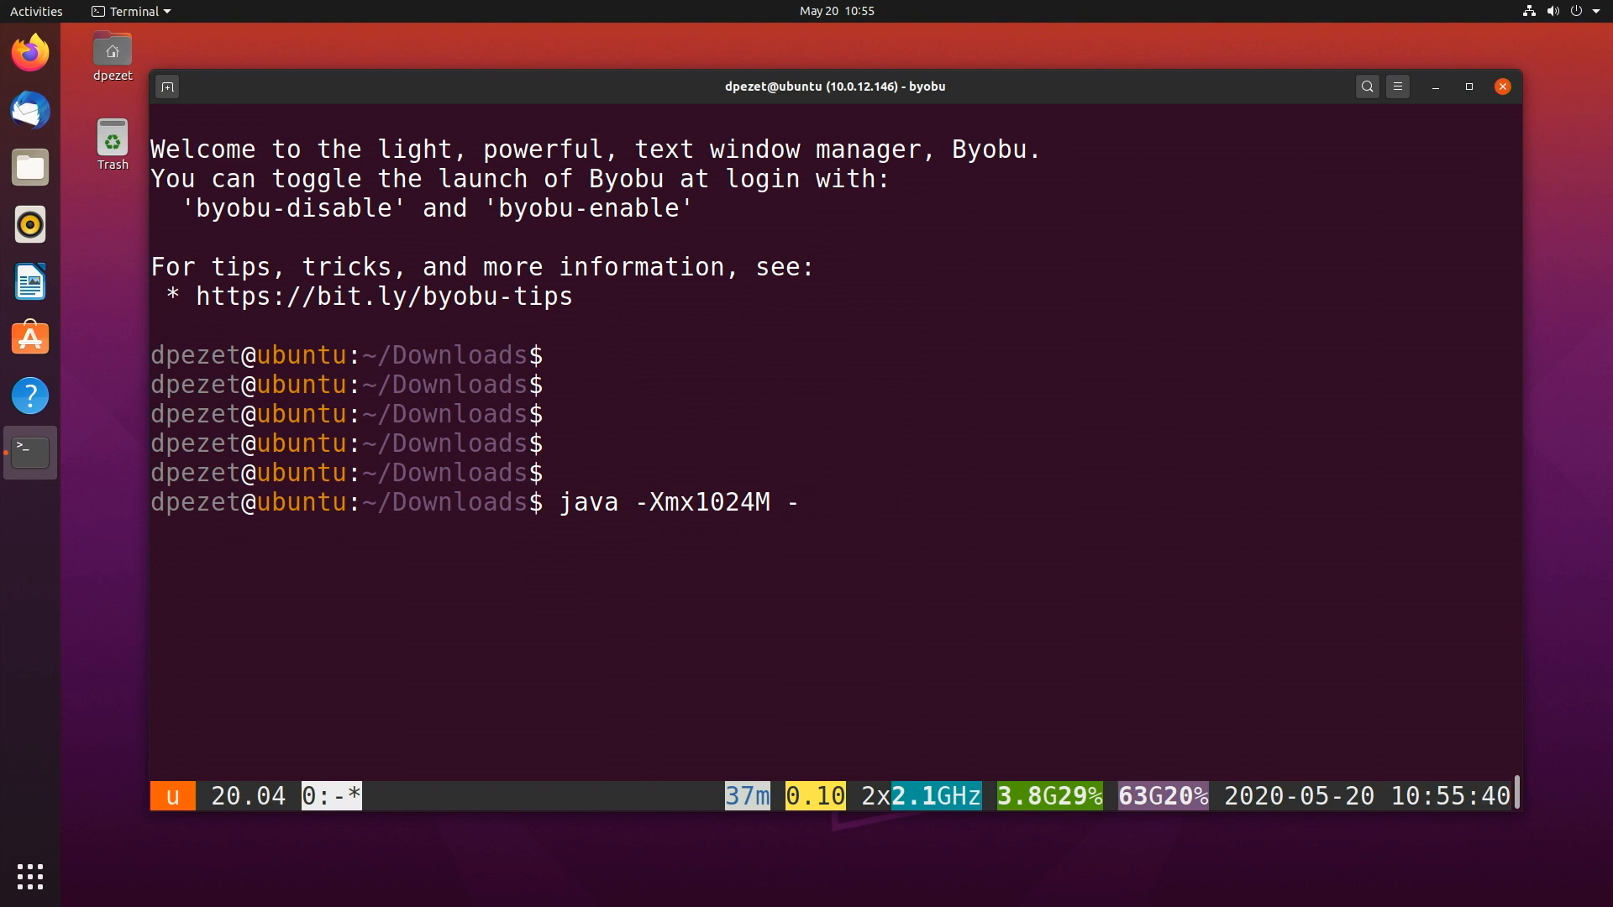
pyautogui.write('X')
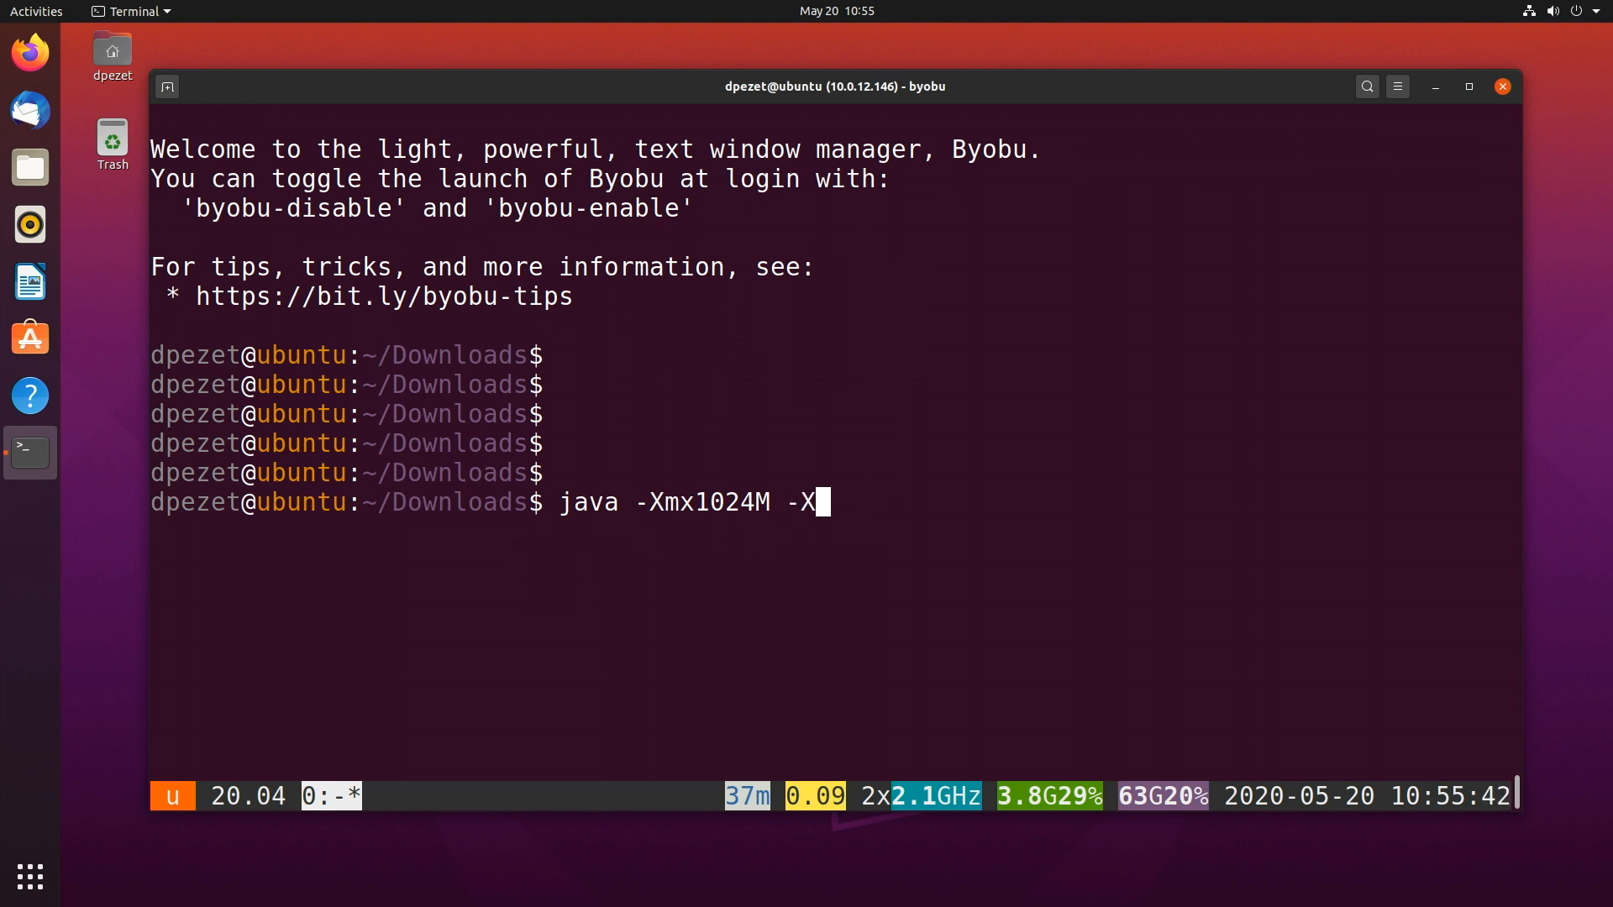
pyautogui.write('ms')
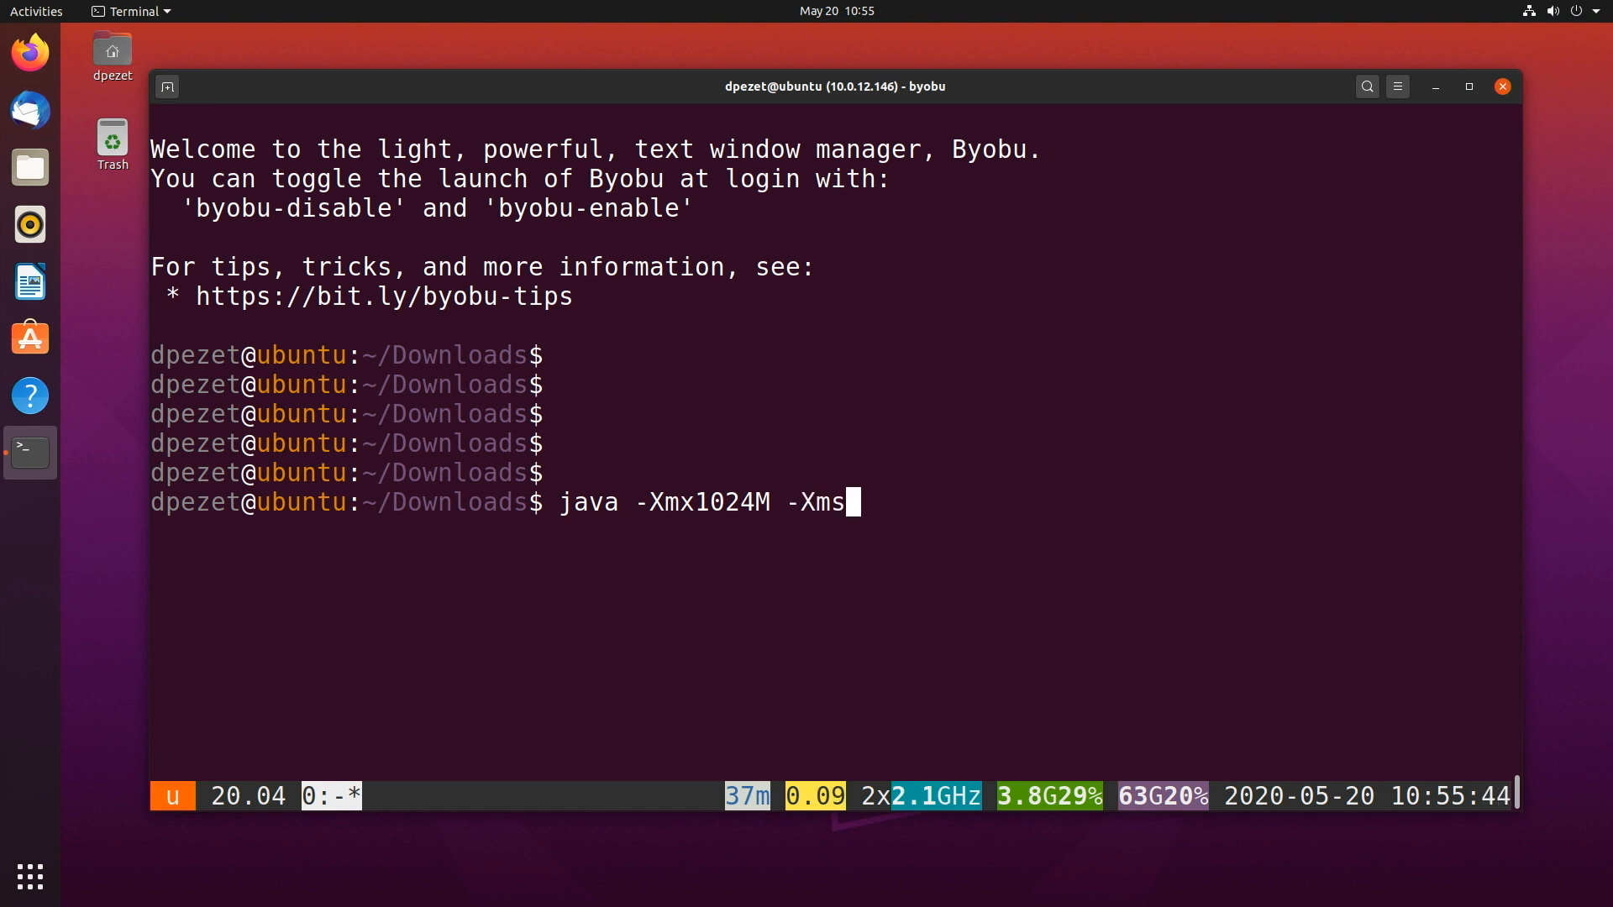
pyautogui.write('10')
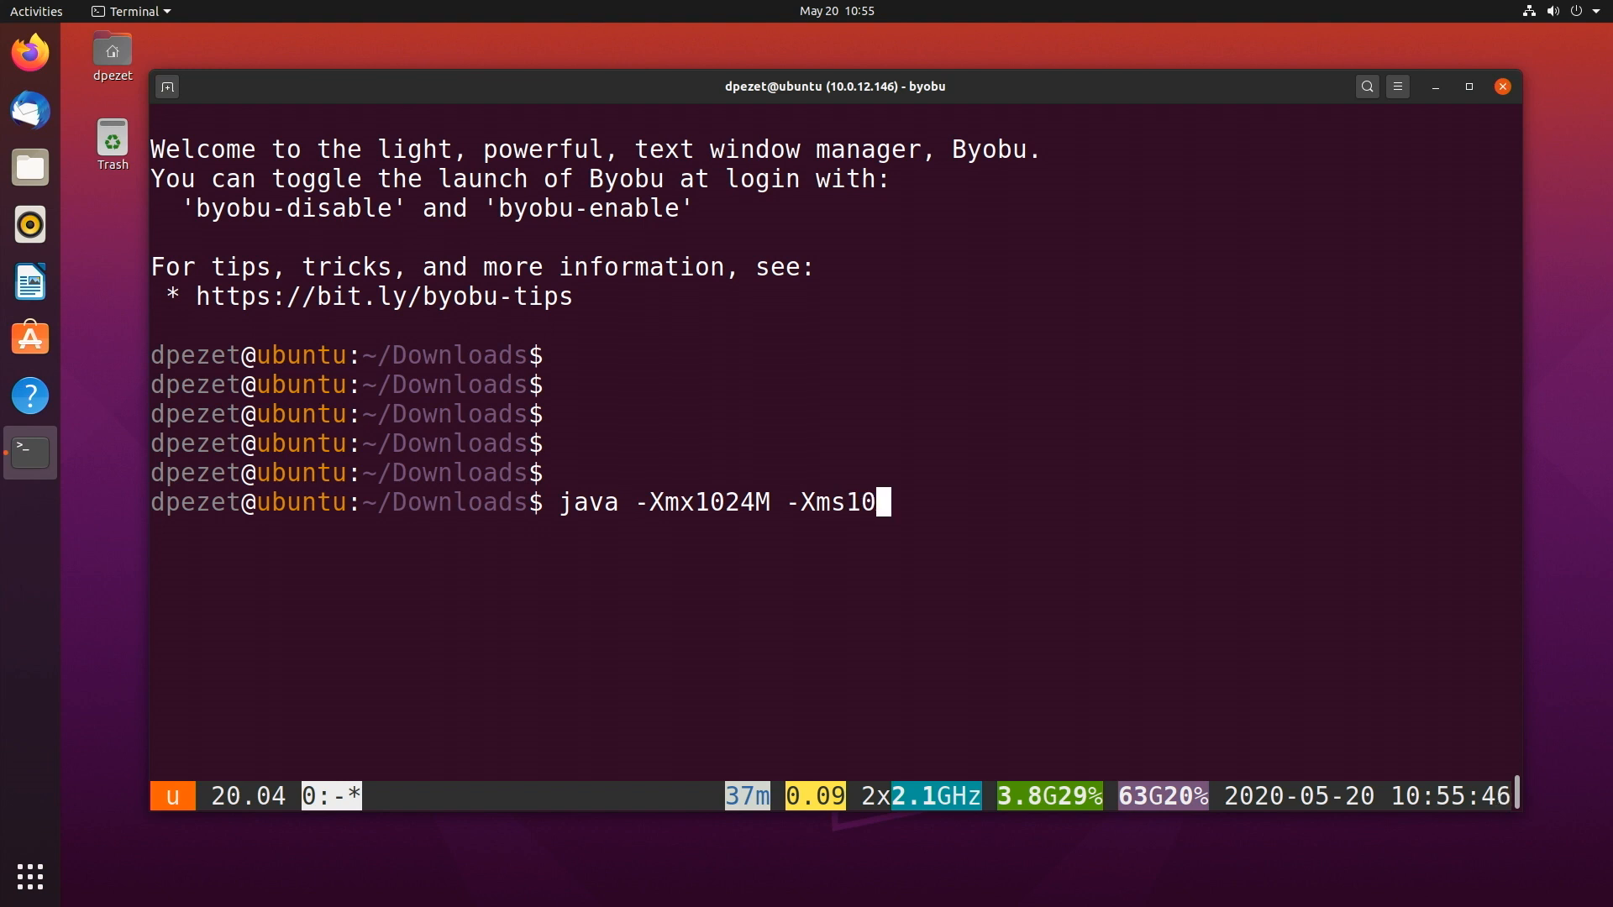
pyautogui.write('24M')
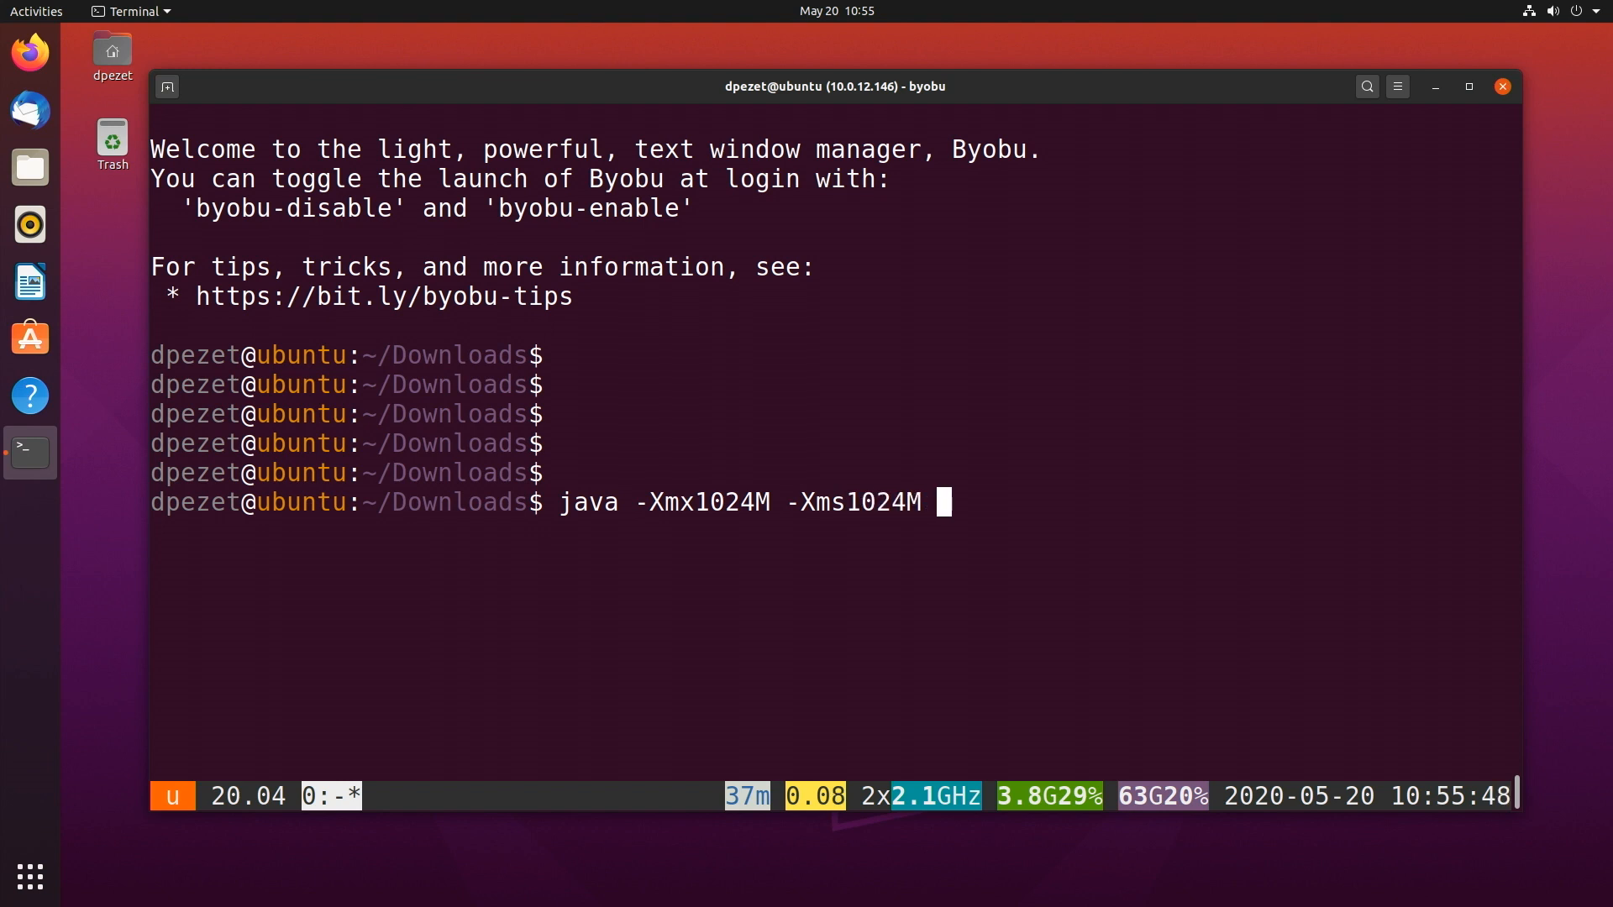
pyautogui.write('-jar')
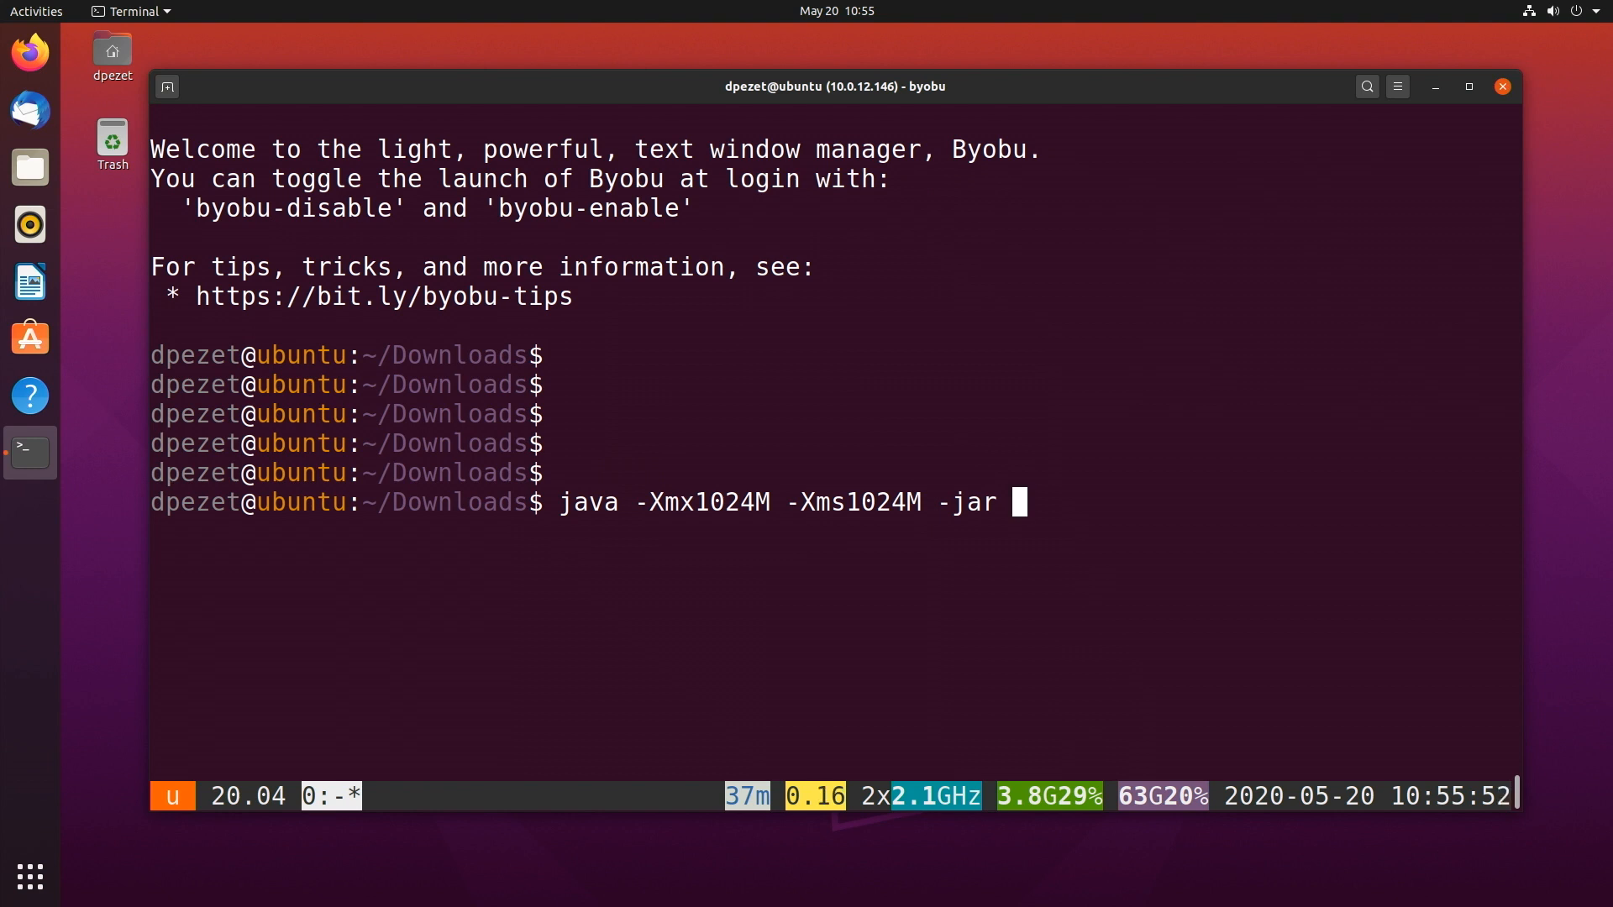
pyautogui.write('server')
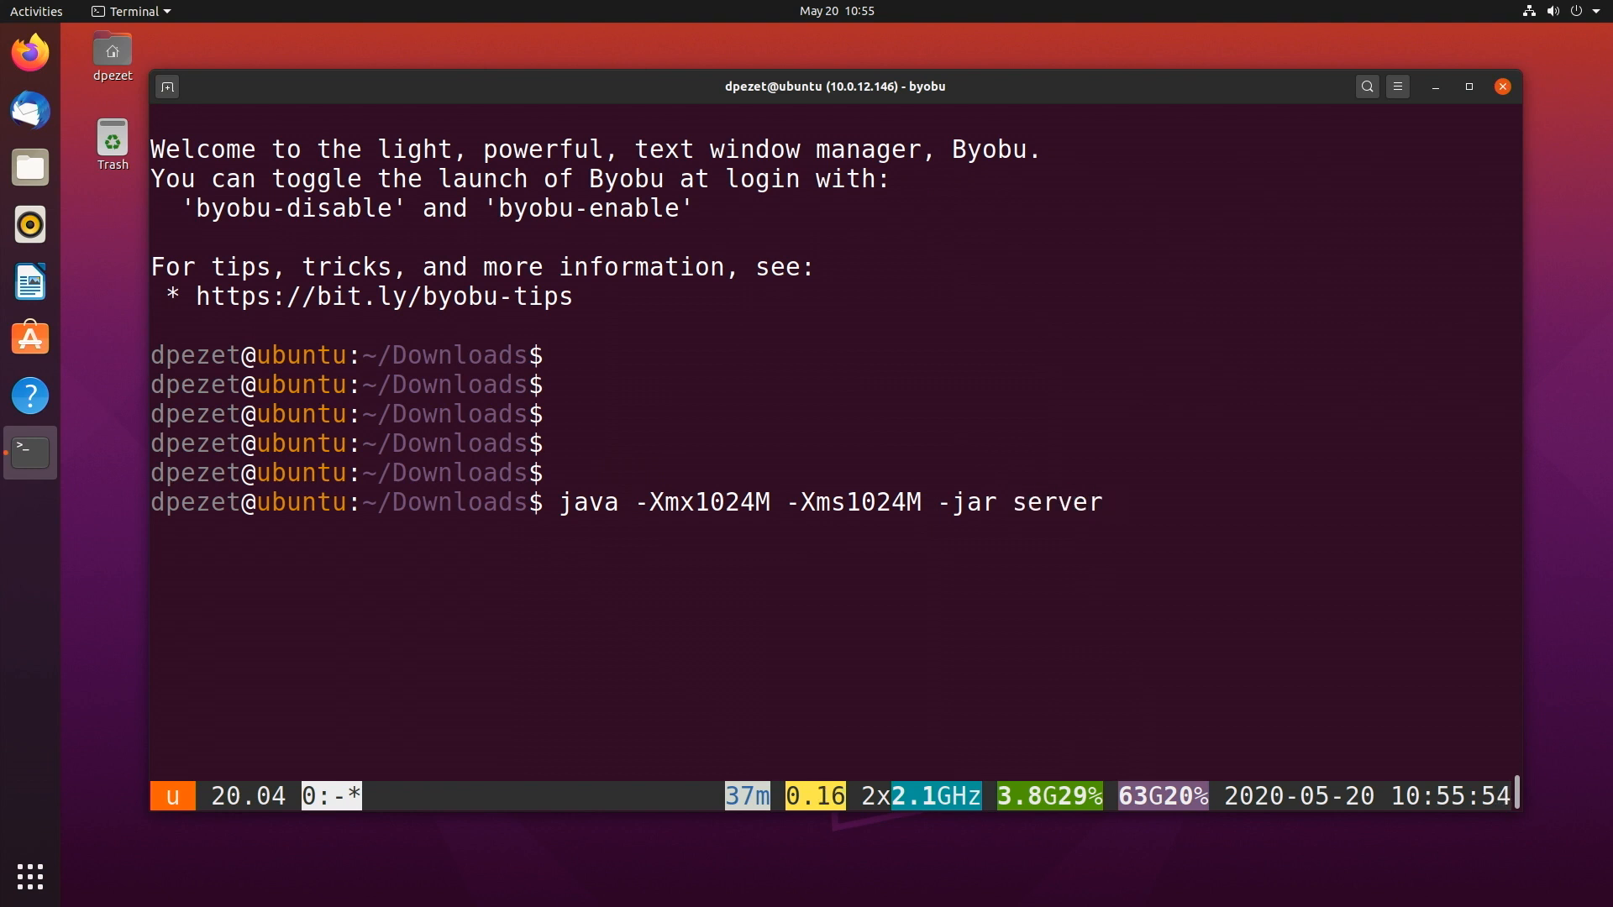
pyautogui.write('.jar')
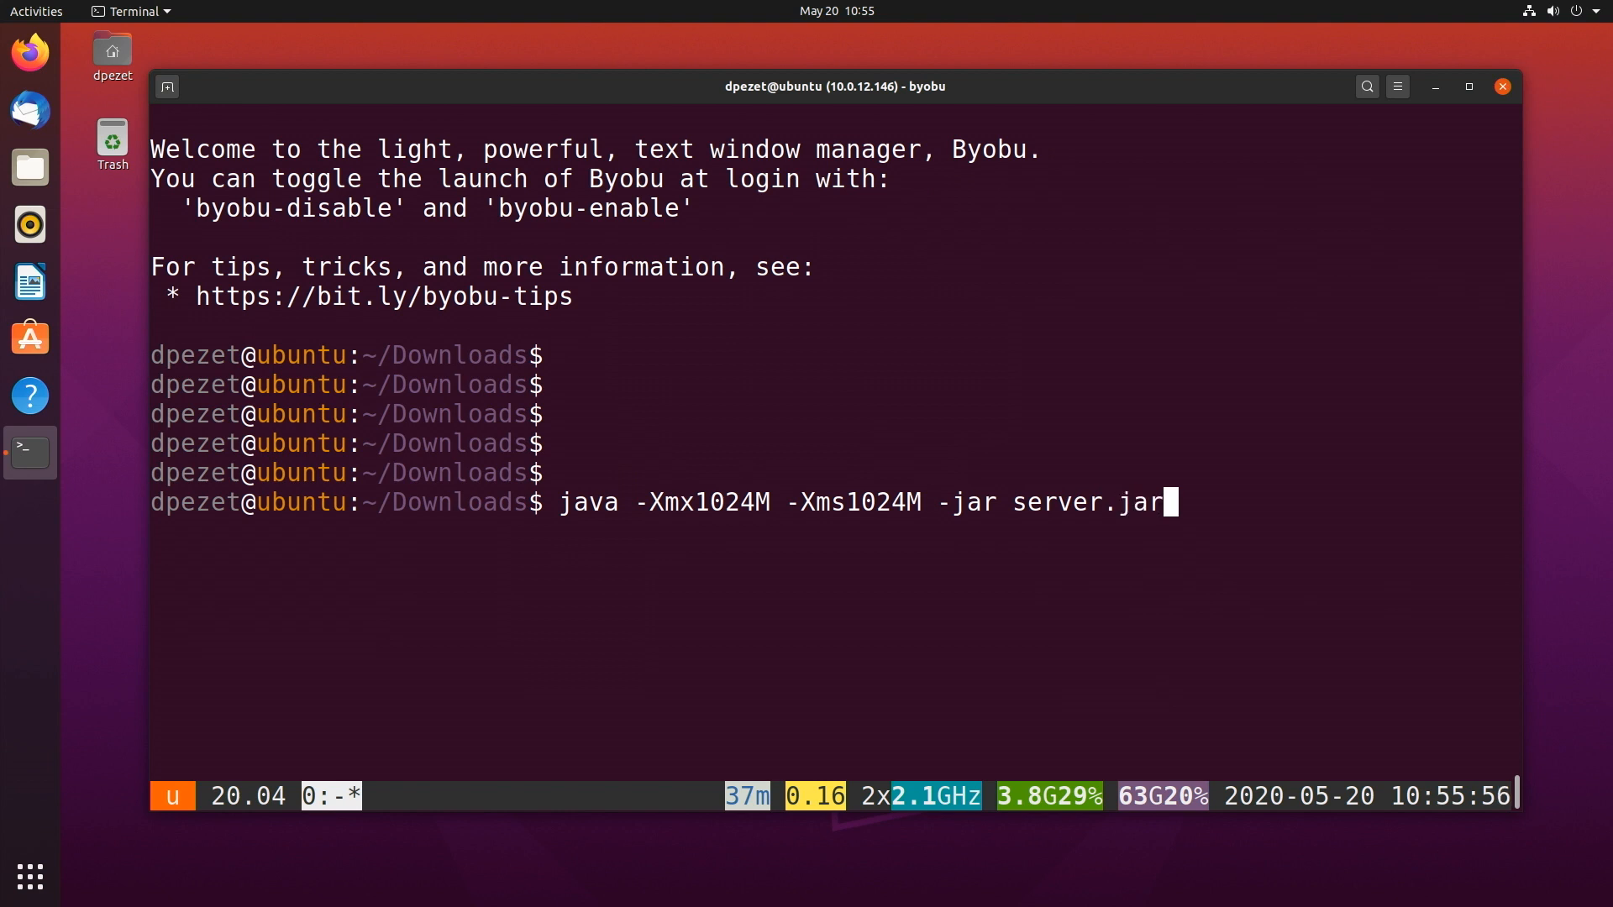
pyautogui.write('n')
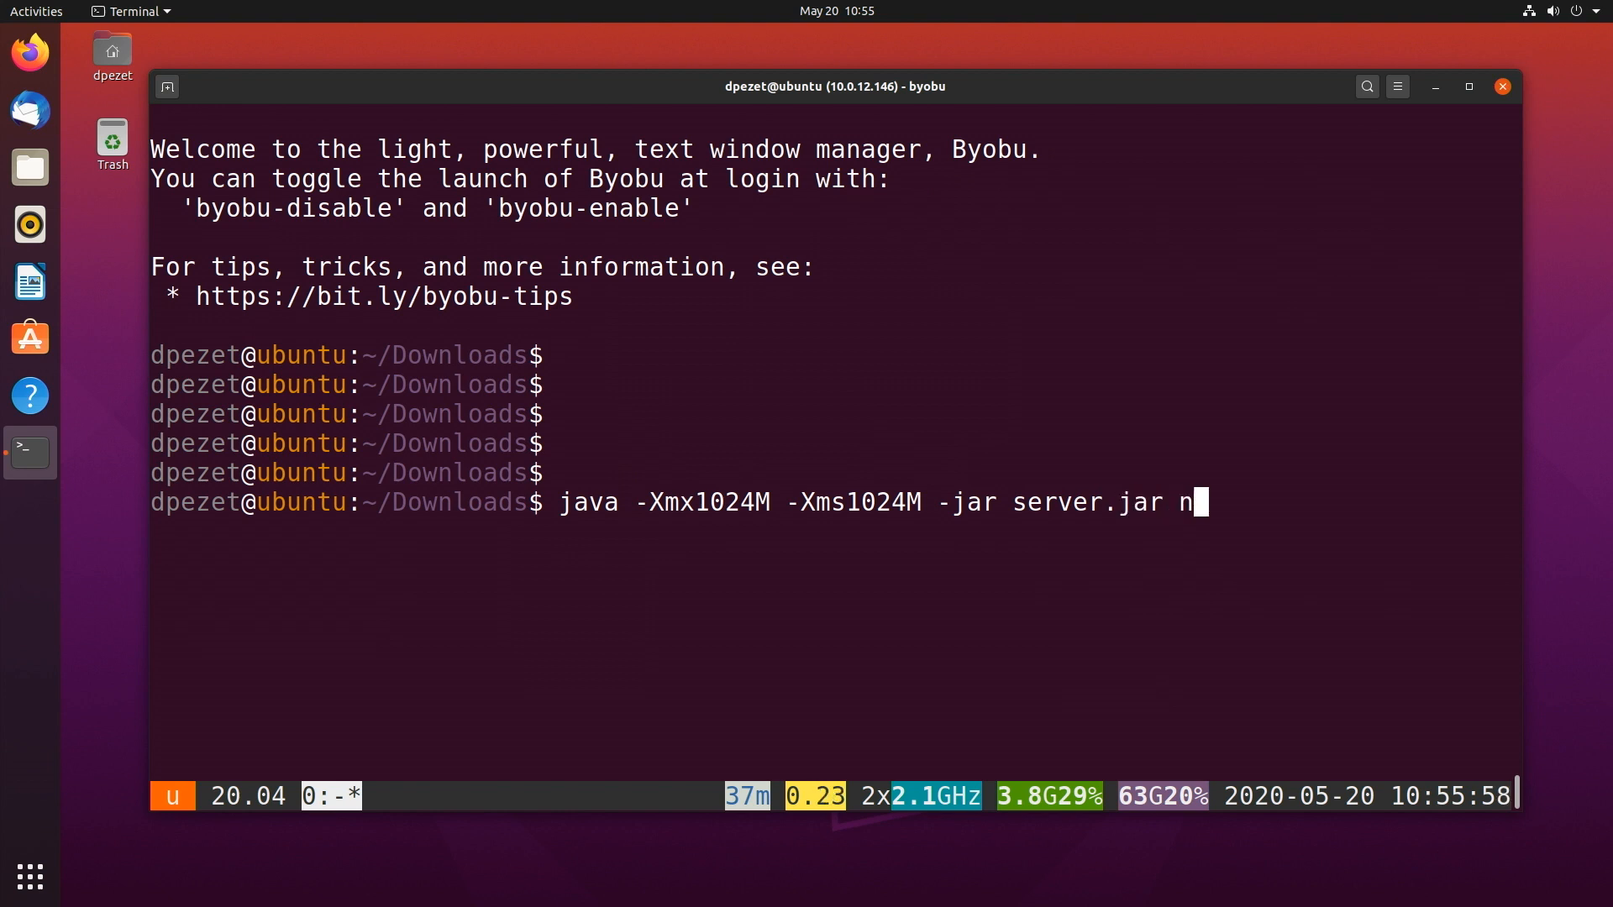
pyautogui.write('ogui')
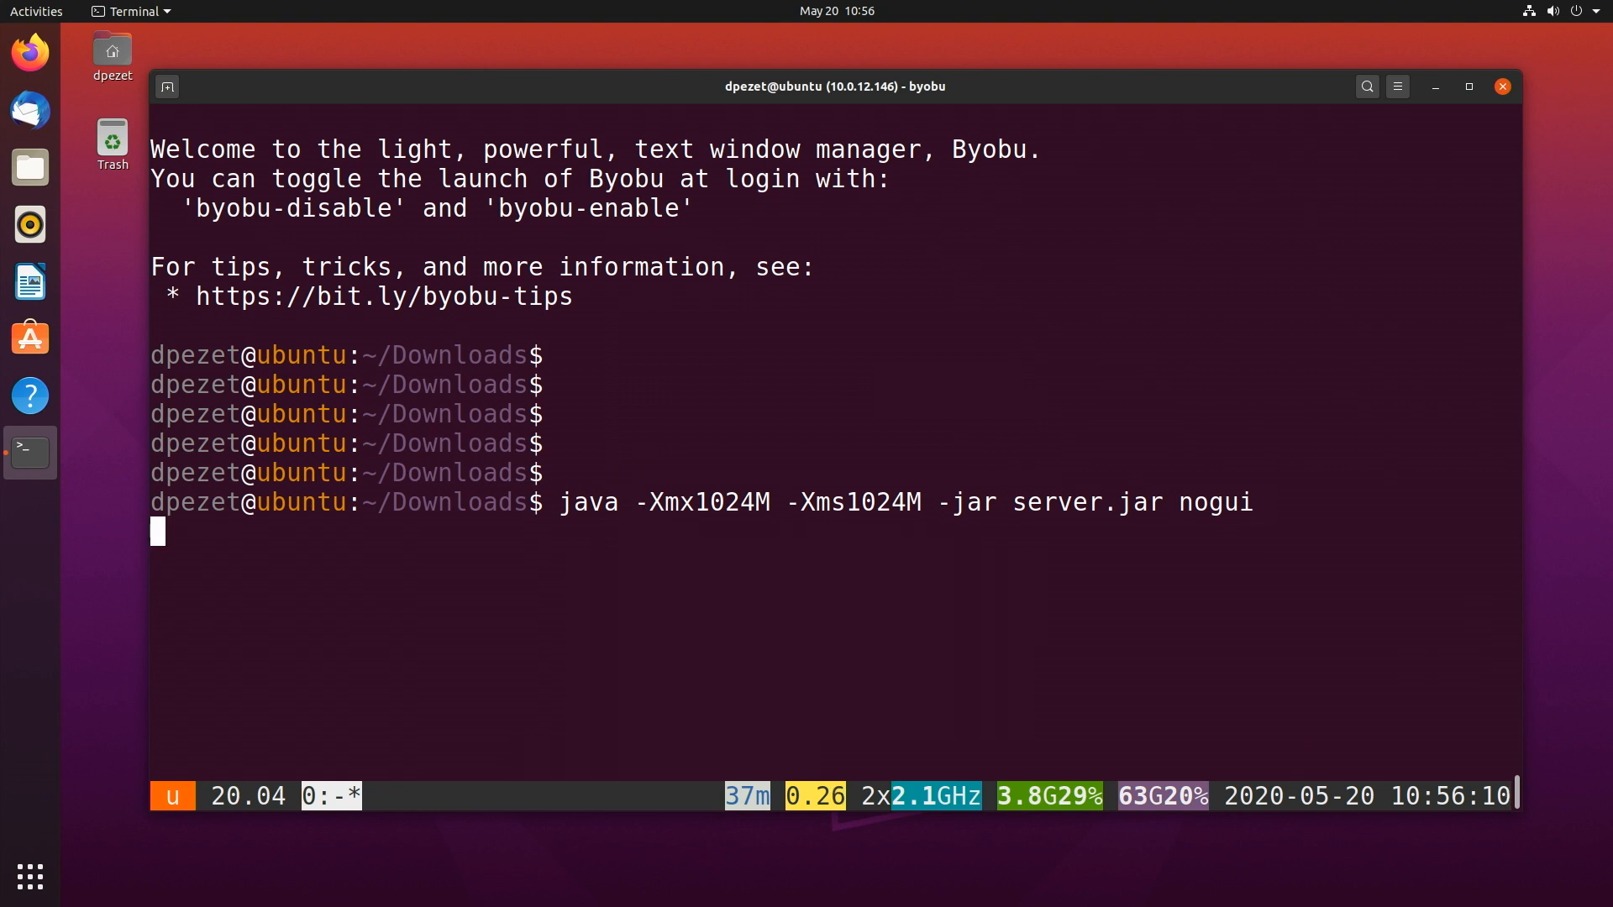
pyautogui.press('Return')
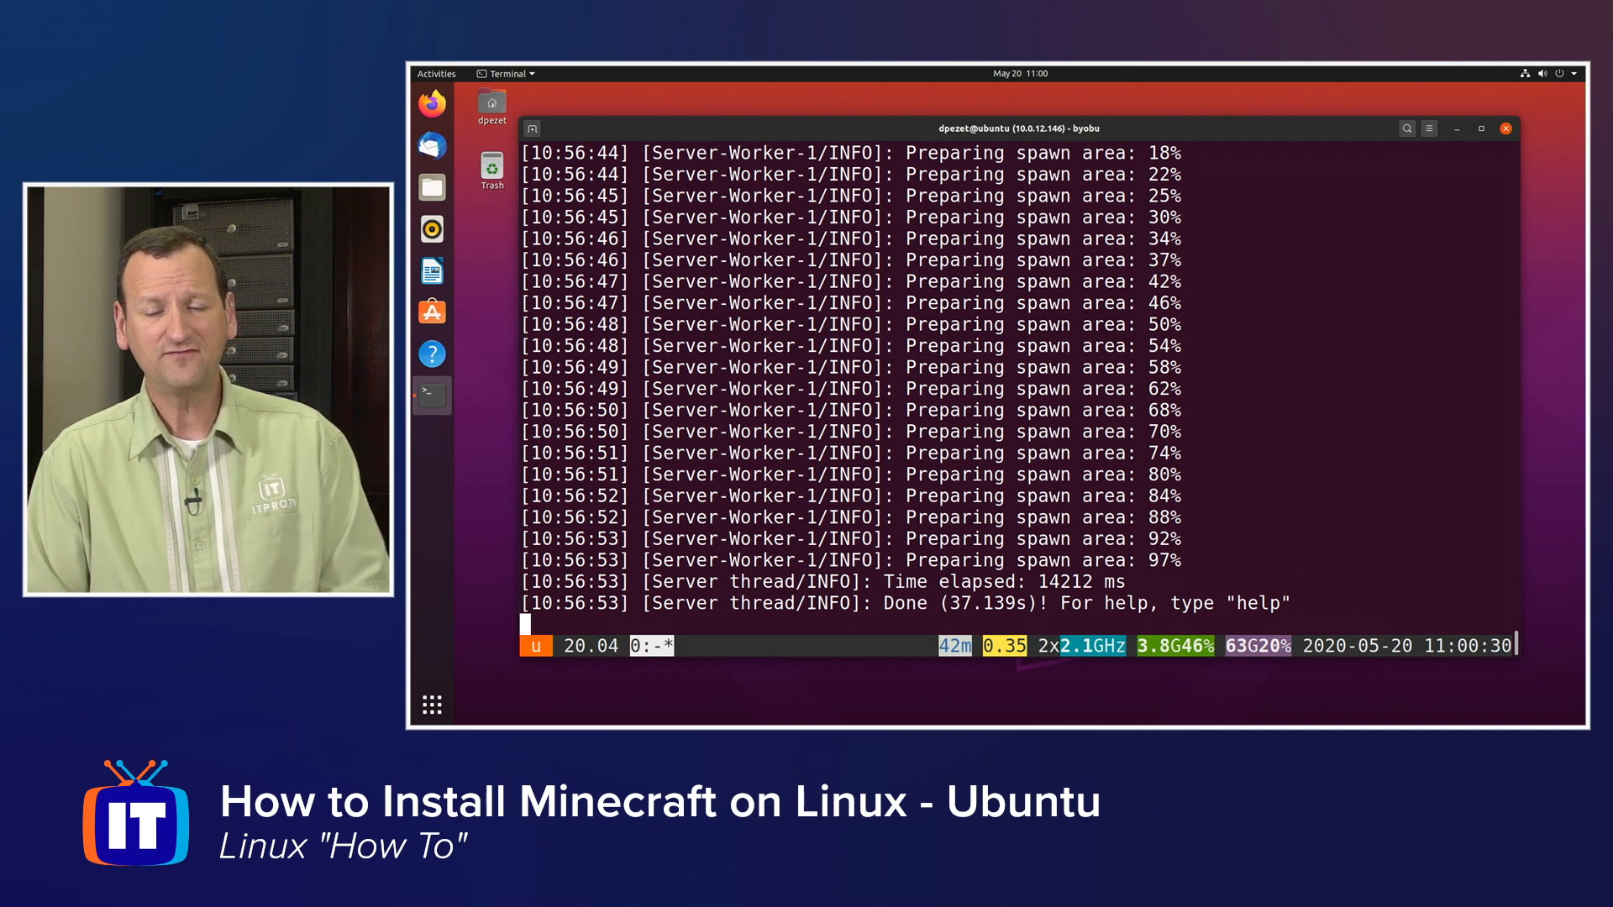
# - Wait for the server to report Done, then enter stop to shut it down
pyautogui.write('stop')
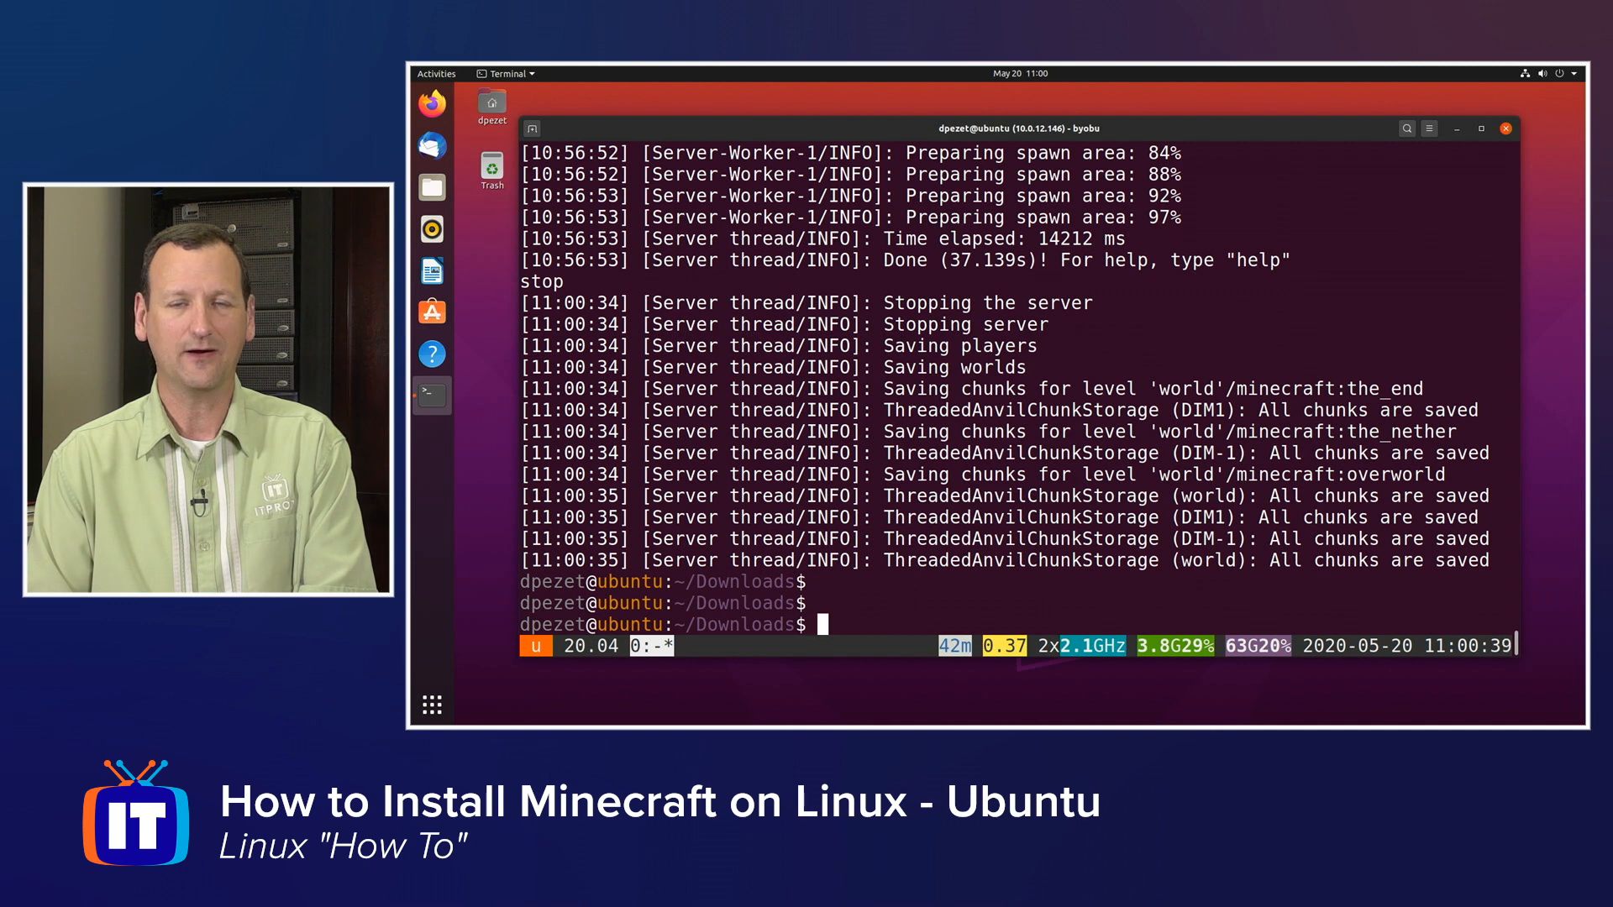
# - Relaunch the server with 1024M memory, detach byobu and reattach it with byobu
pyautogui.write('java -Xmx1024M -Xms1024M -jar server.jar nogui')
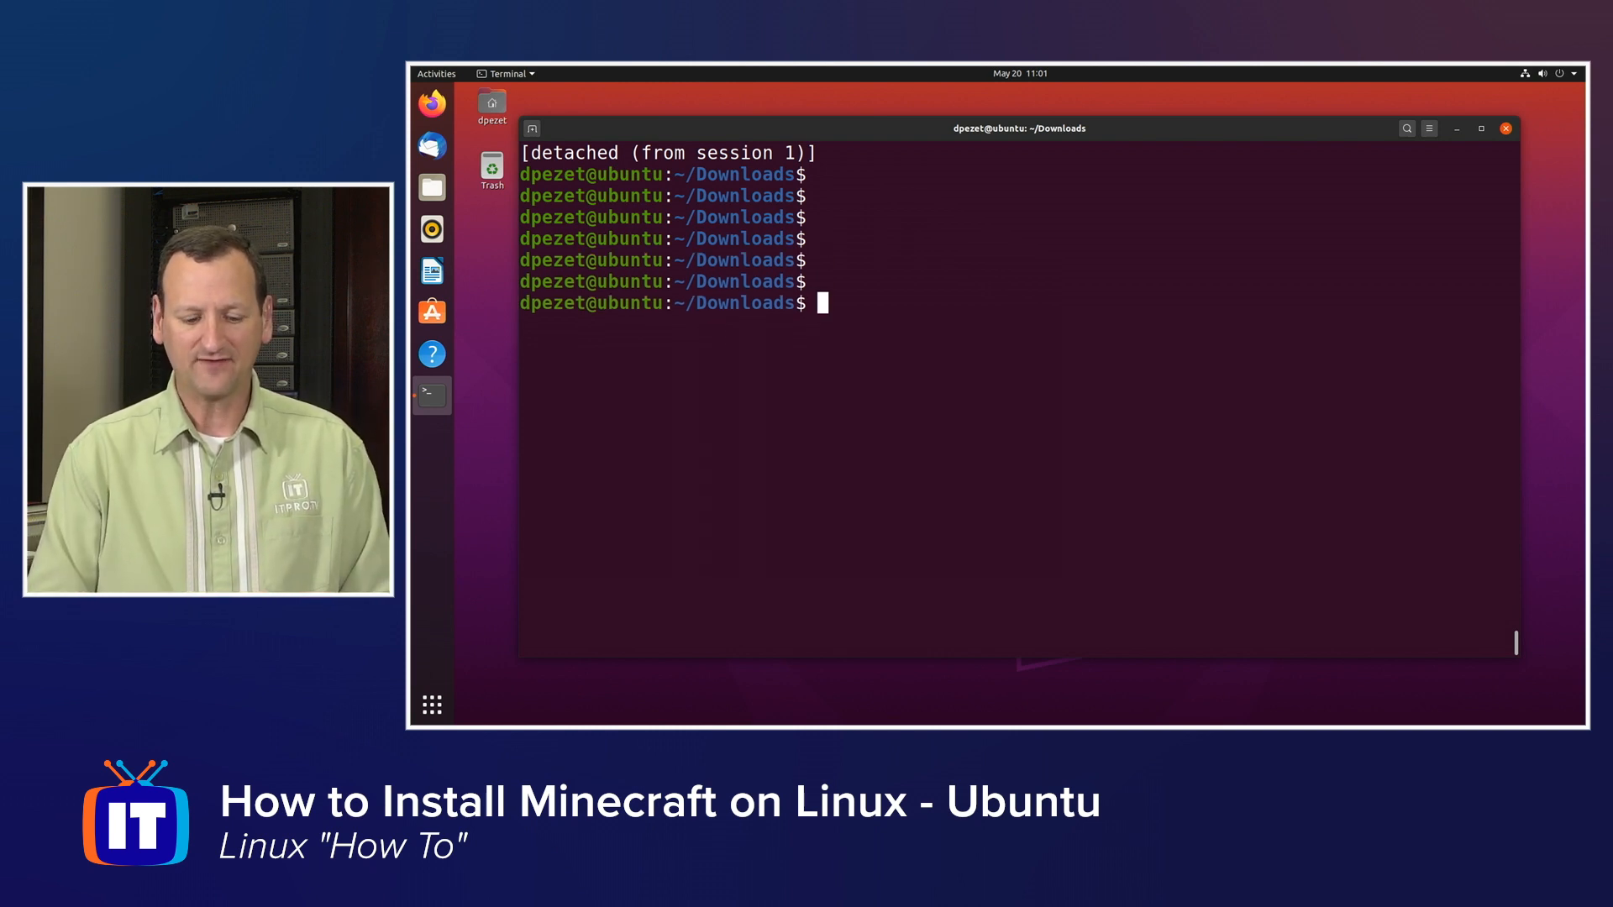
pyautogui.write('b')
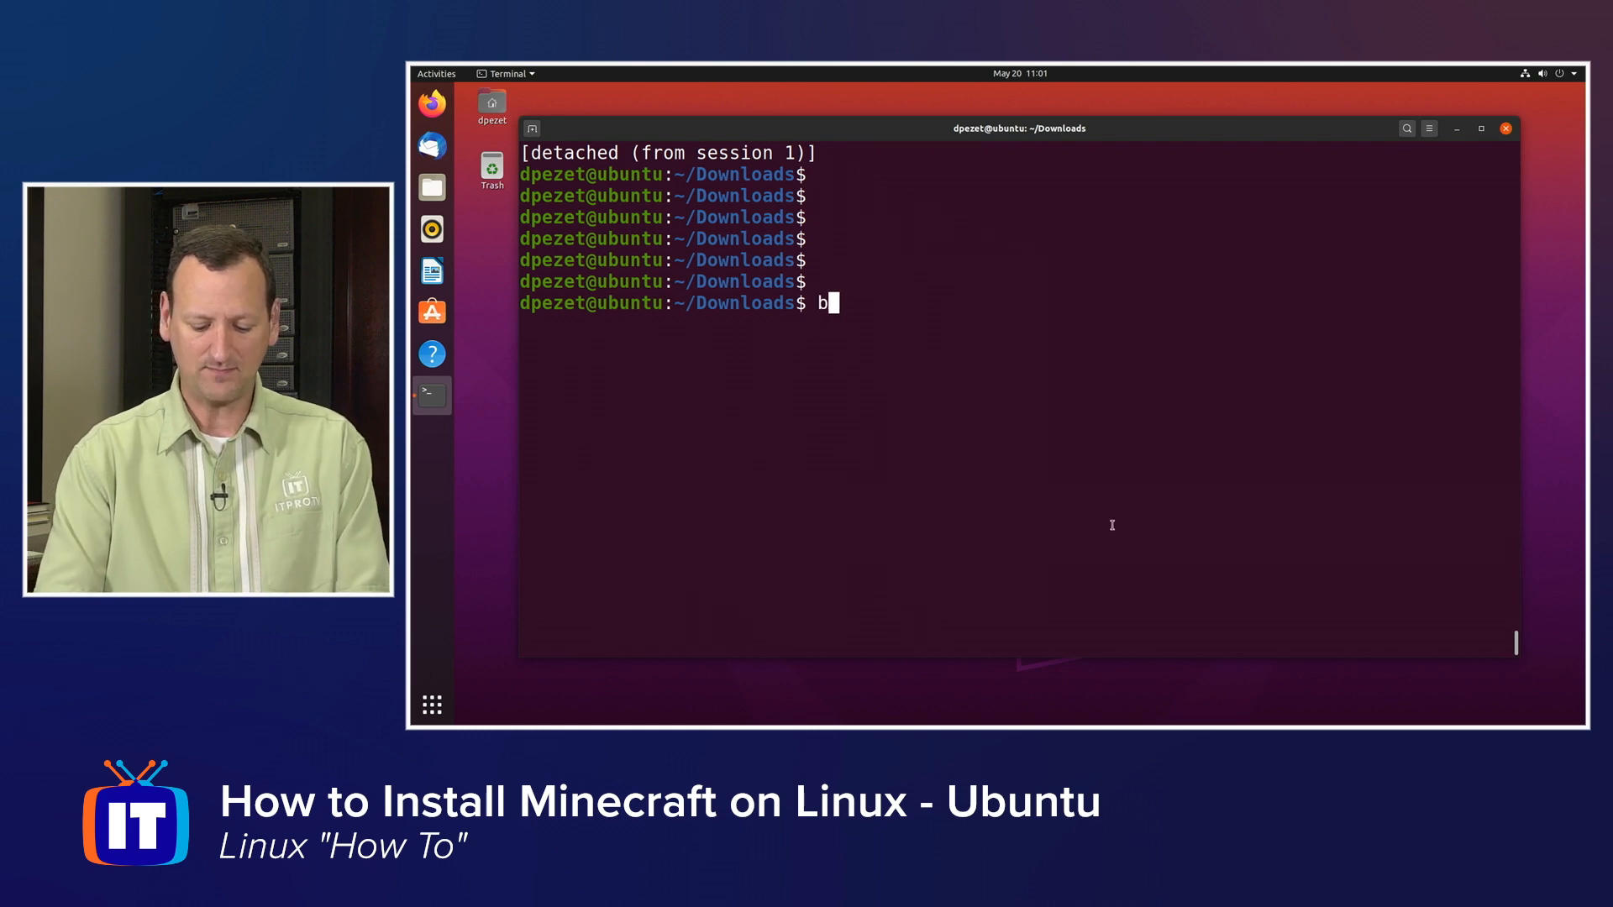
pyautogui.write('yobu')
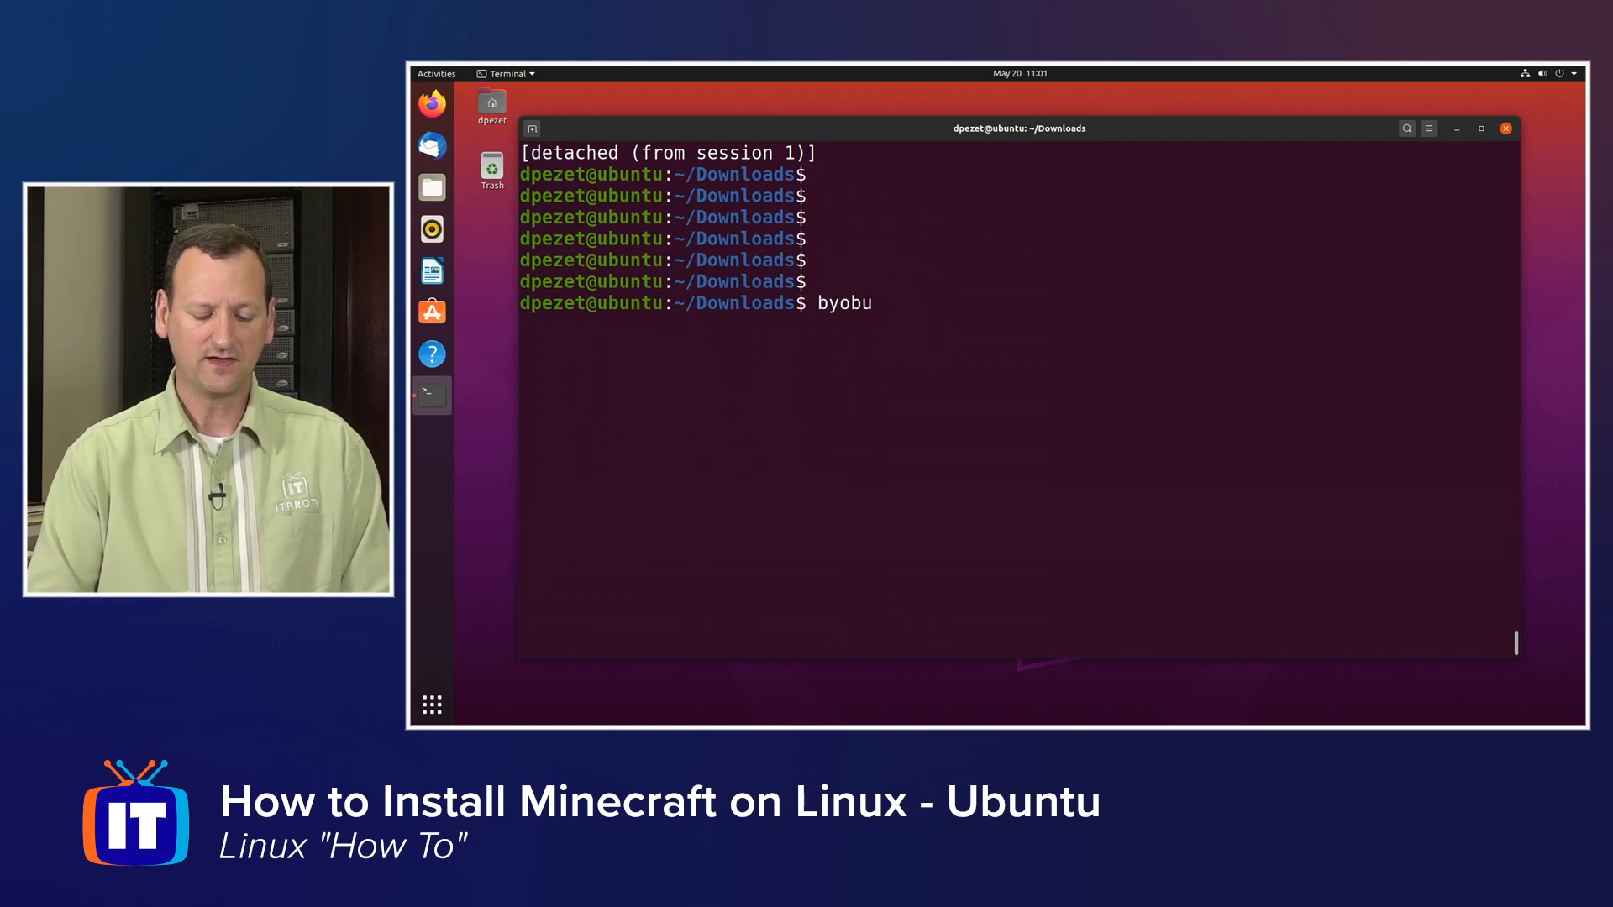